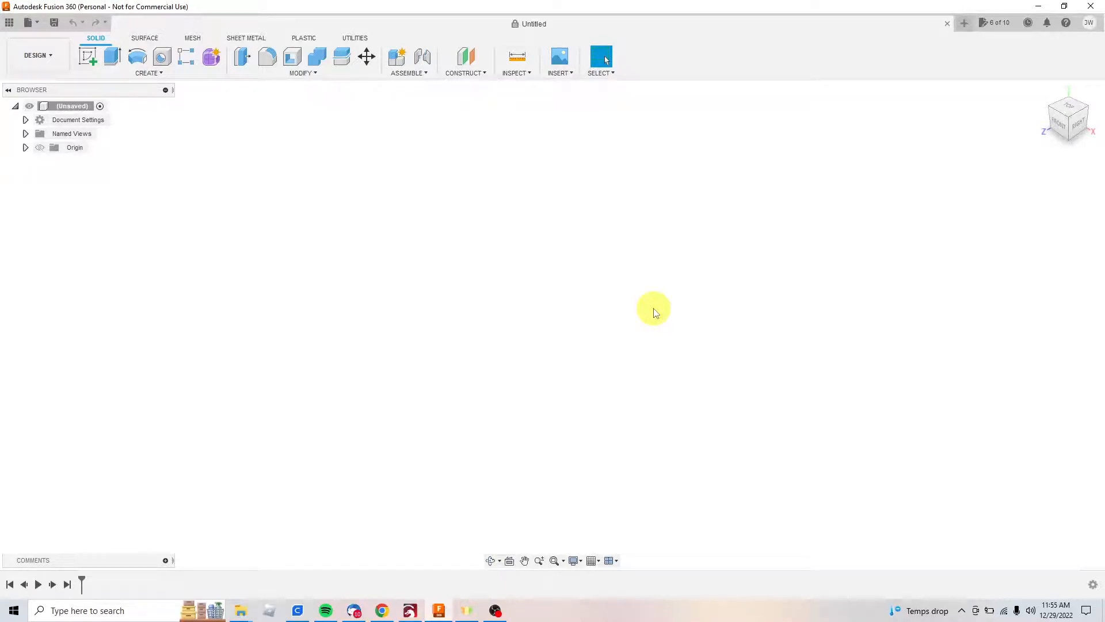
pyautogui.moveTo(601, 215)
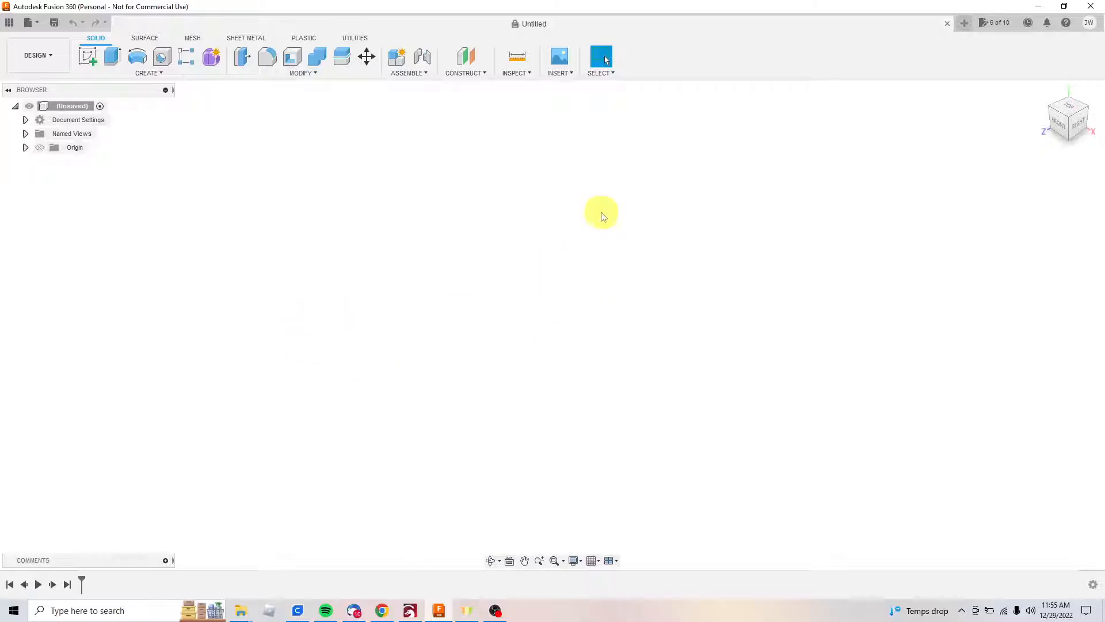
pyautogui.moveTo(647, 192)
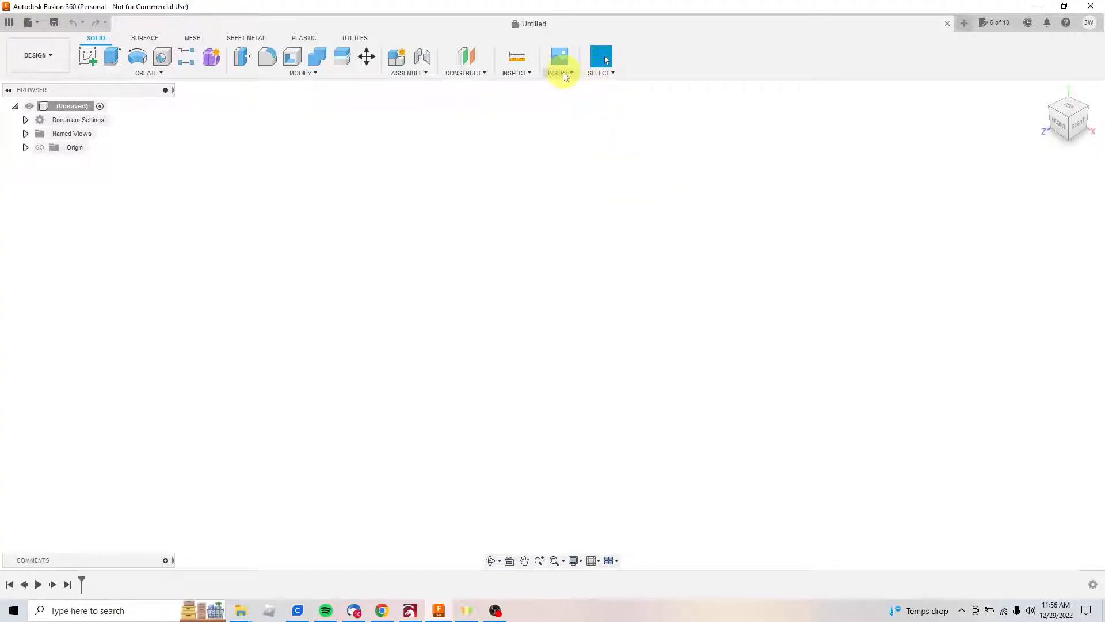
# Choose the Athing STL file from Documents > 3D Printer > Random to insert as a mesh.
pyautogui.click(559, 62)
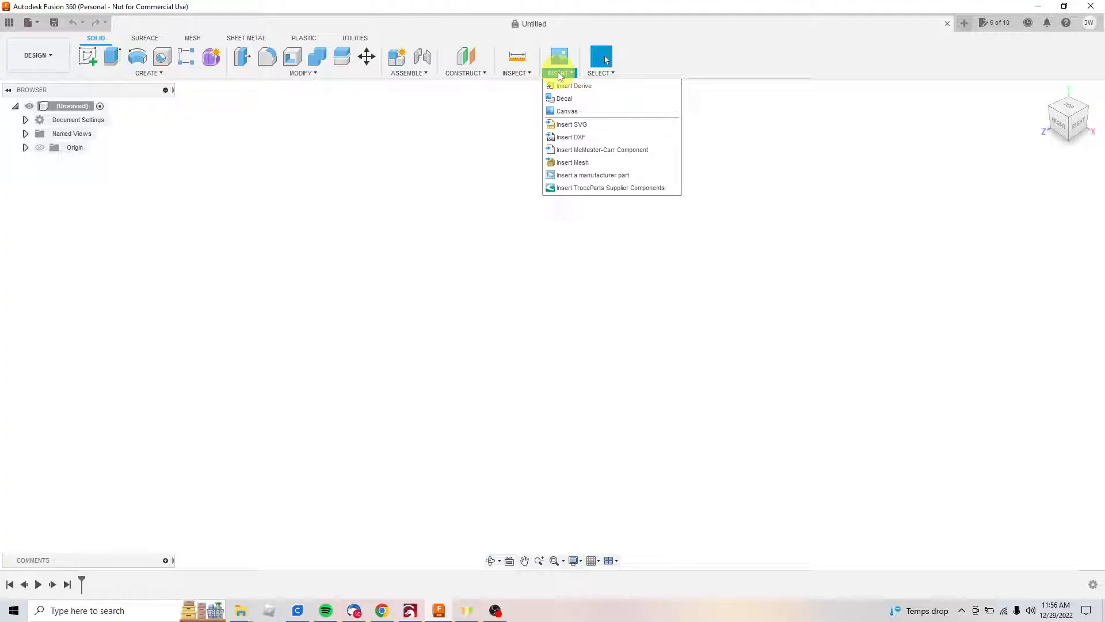
pyautogui.moveTo(572, 163)
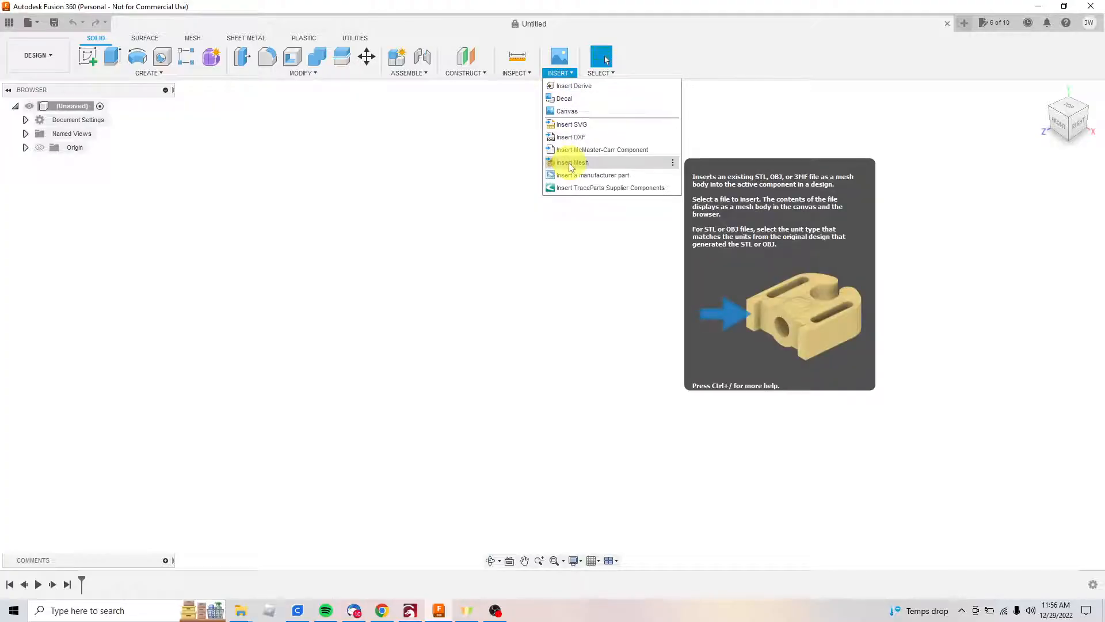
pyautogui.click(571, 162)
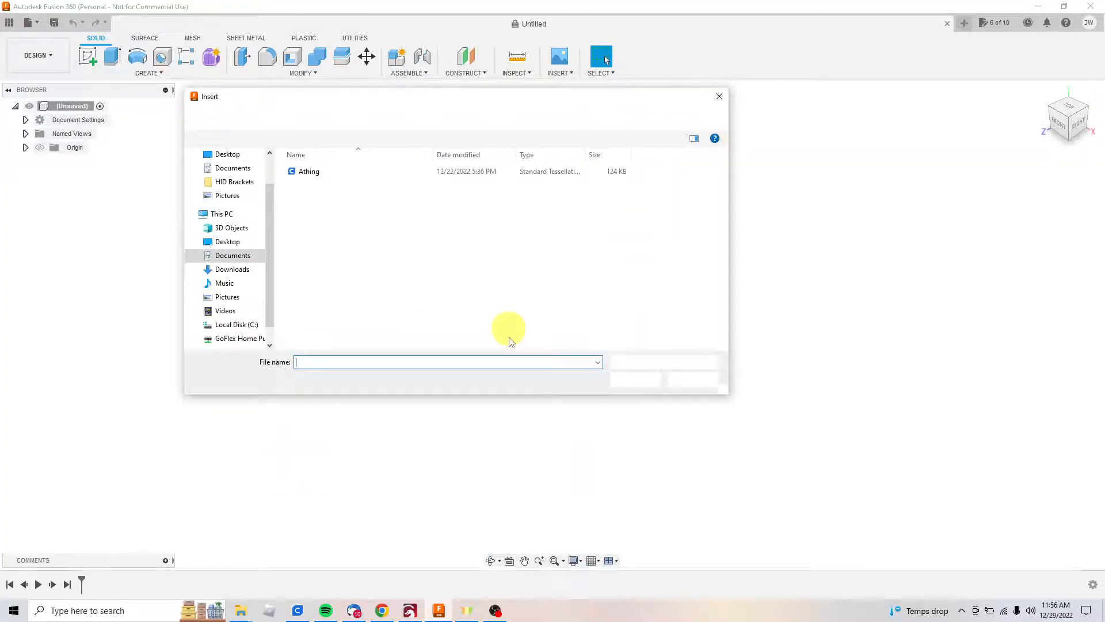
pyautogui.click(308, 171)
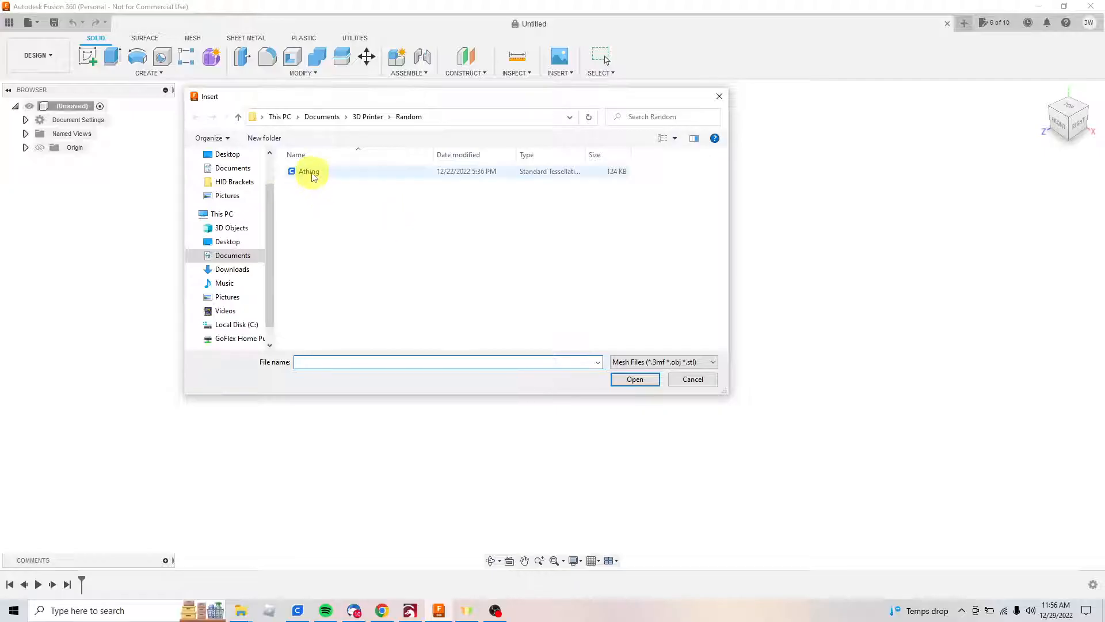
pyautogui.click(309, 172)
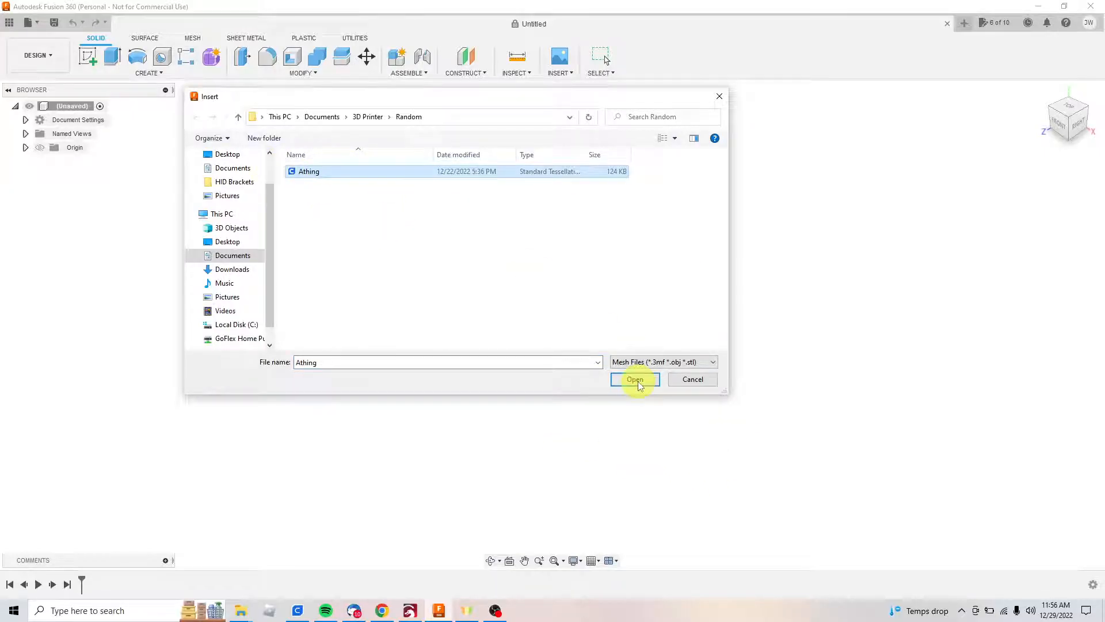
# Place the Athing mesh in the design with Millimeter unit type.
pyautogui.click(634, 380)
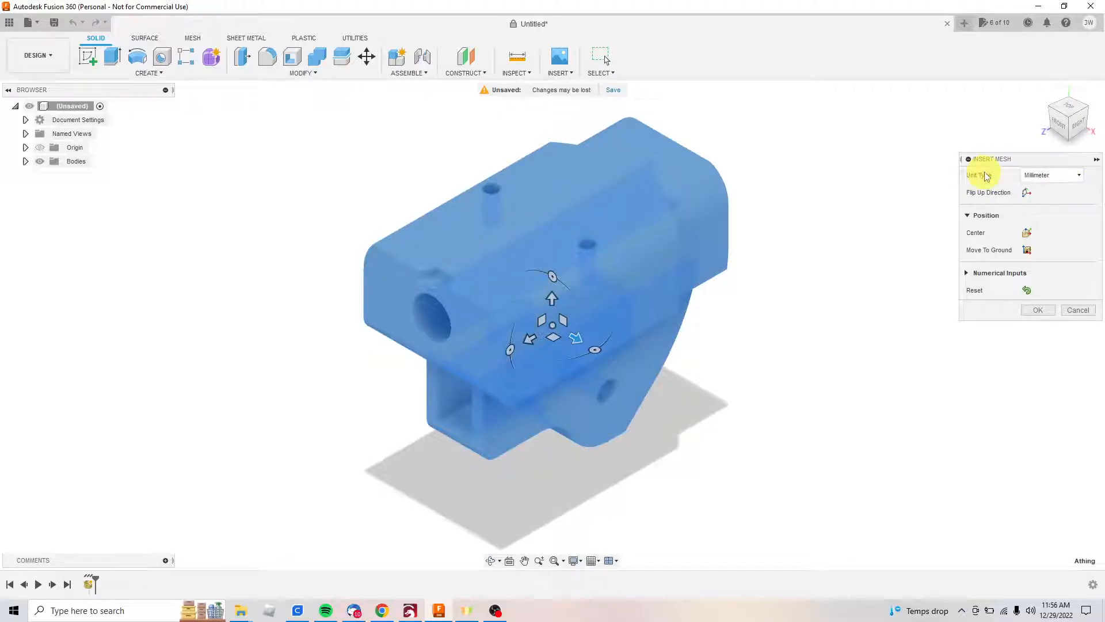
pyautogui.click(1050, 175)
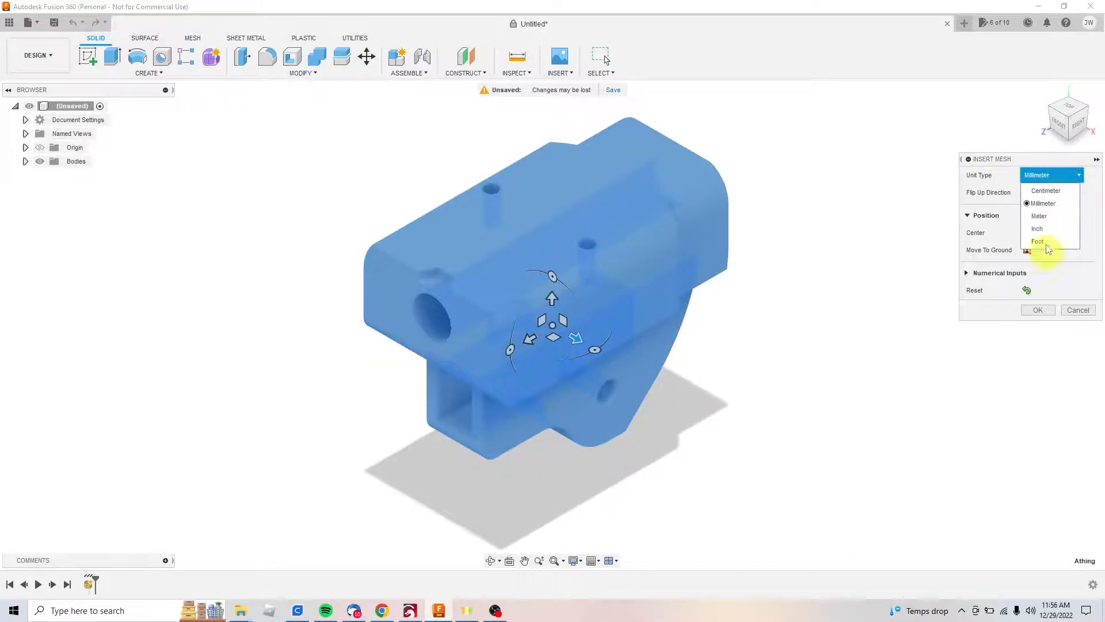
pyautogui.click(1042, 203)
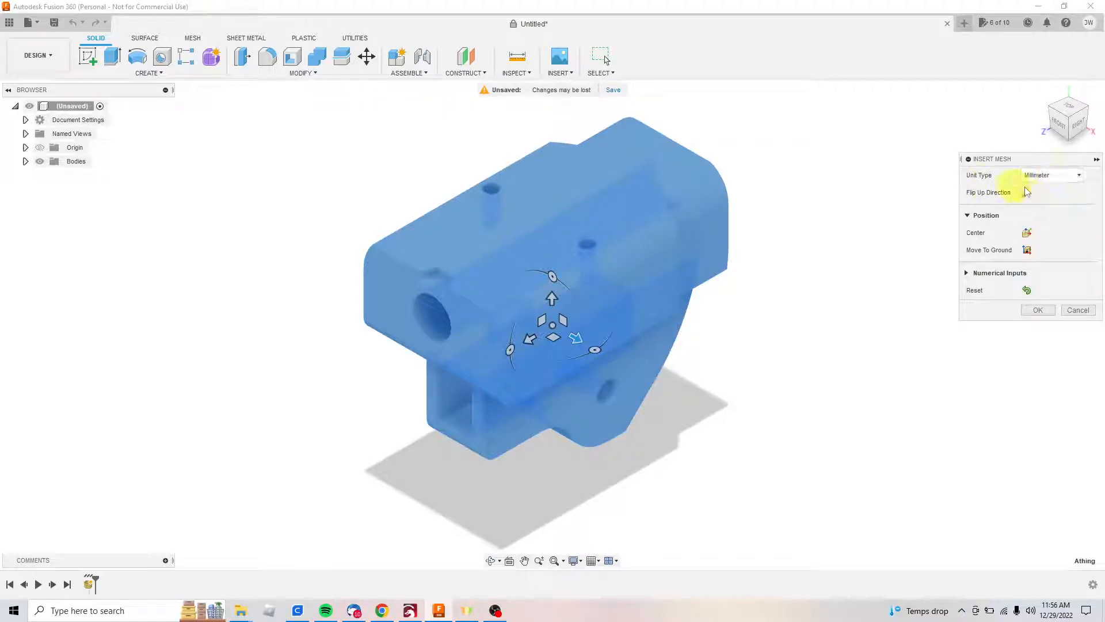
pyautogui.moveTo(908, 492)
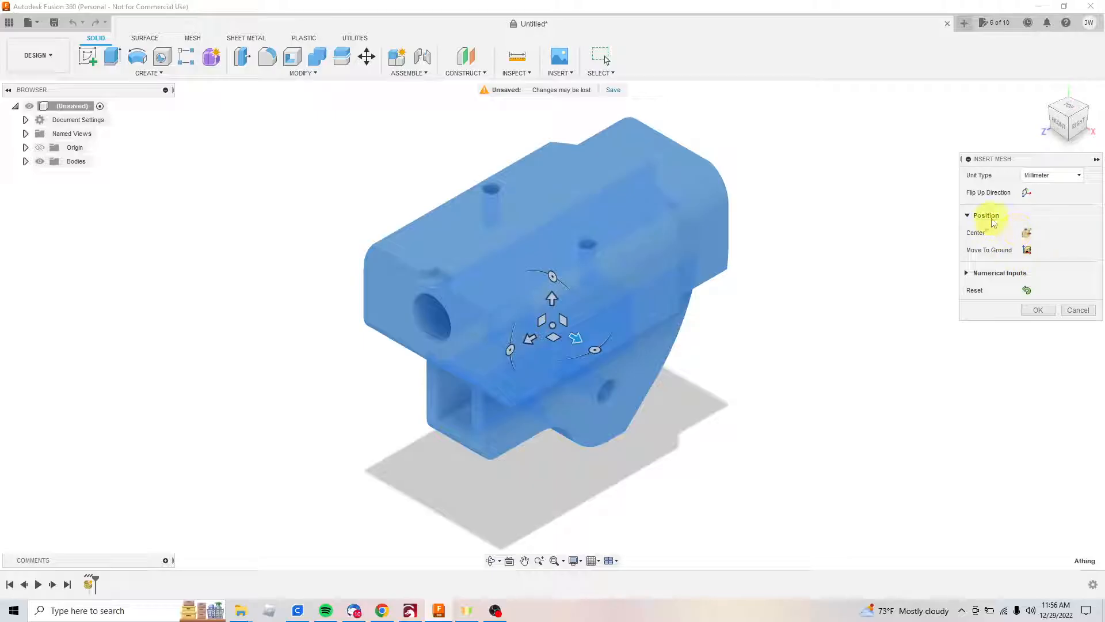
pyautogui.moveTo(1017, 230)
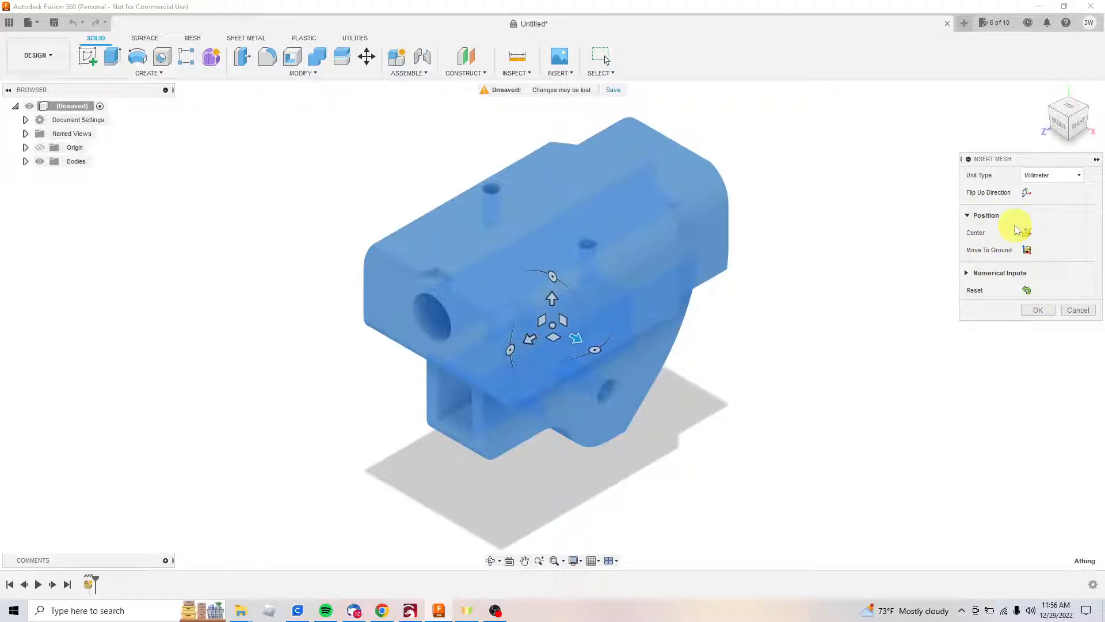
pyautogui.click(1036, 309)
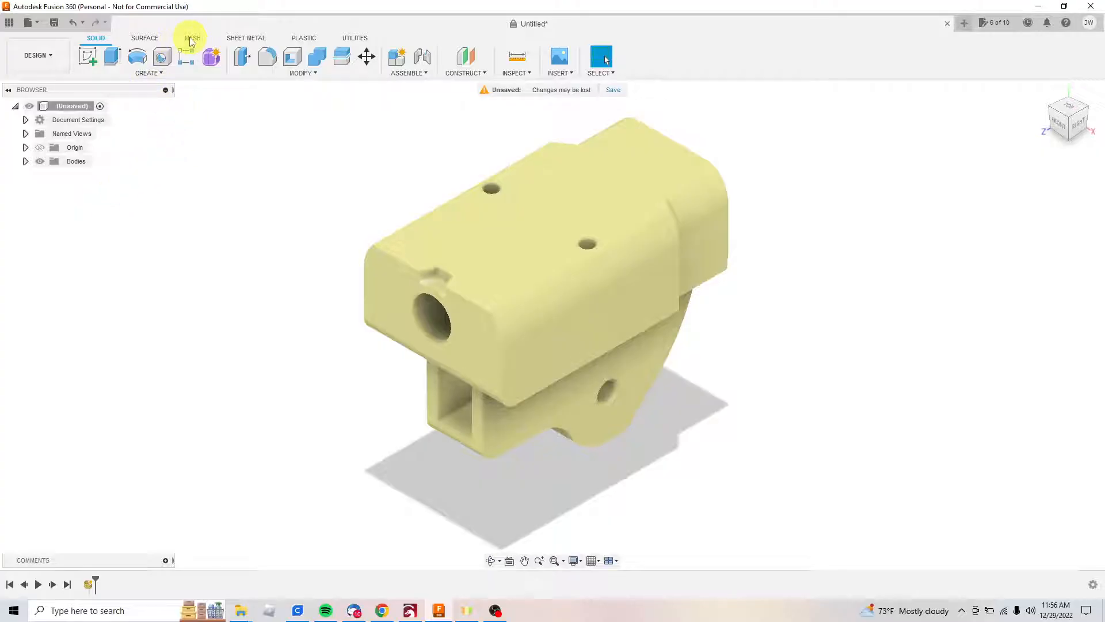
# Generate Accurate-type face groups on the Athing mesh in the Mesh workspace.
pyautogui.click(192, 38)
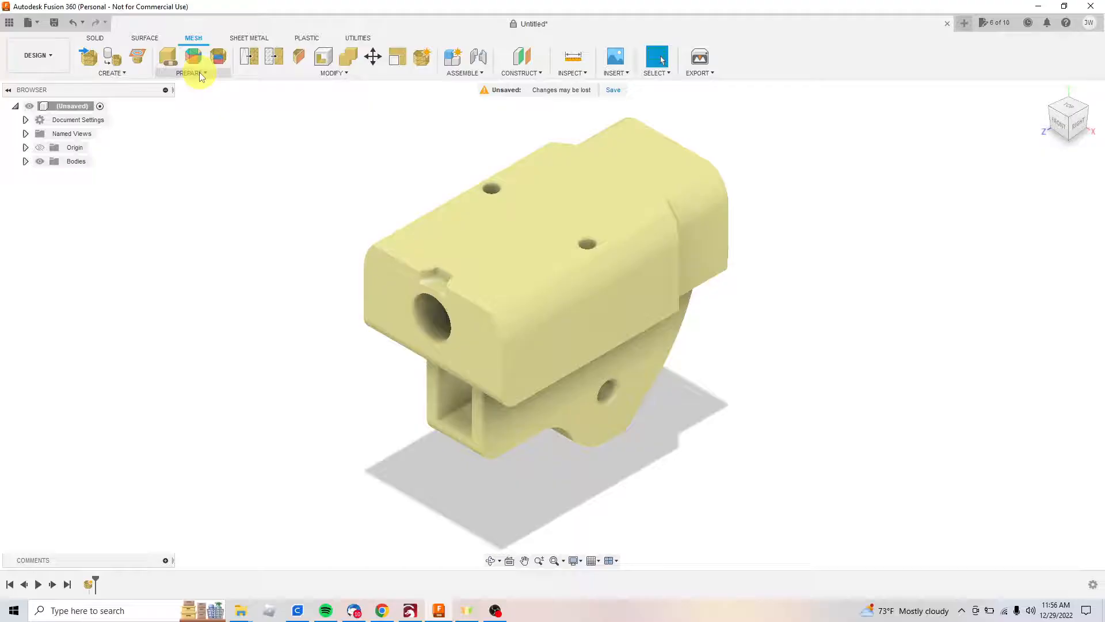
pyautogui.click(190, 73)
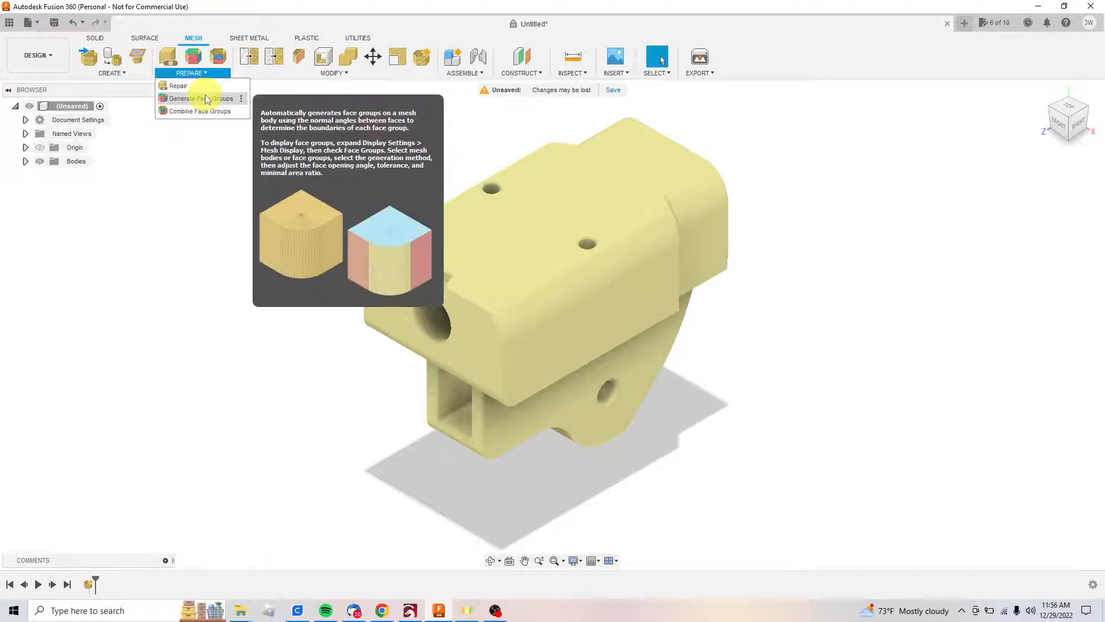
pyautogui.click(197, 97)
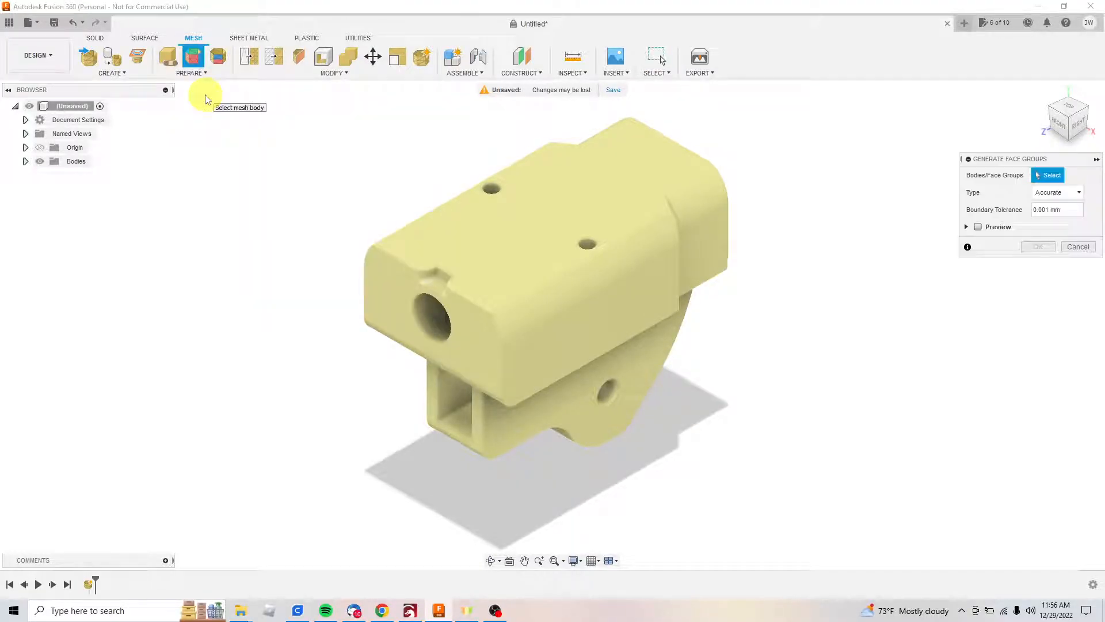
pyautogui.moveTo(332, 110)
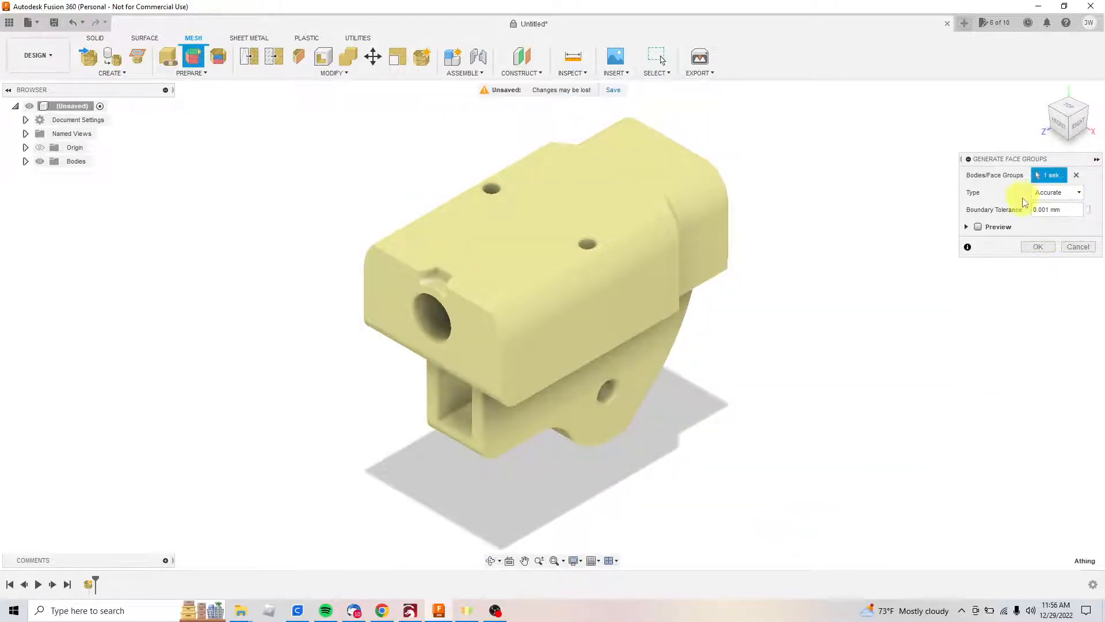
pyautogui.click(1058, 191)
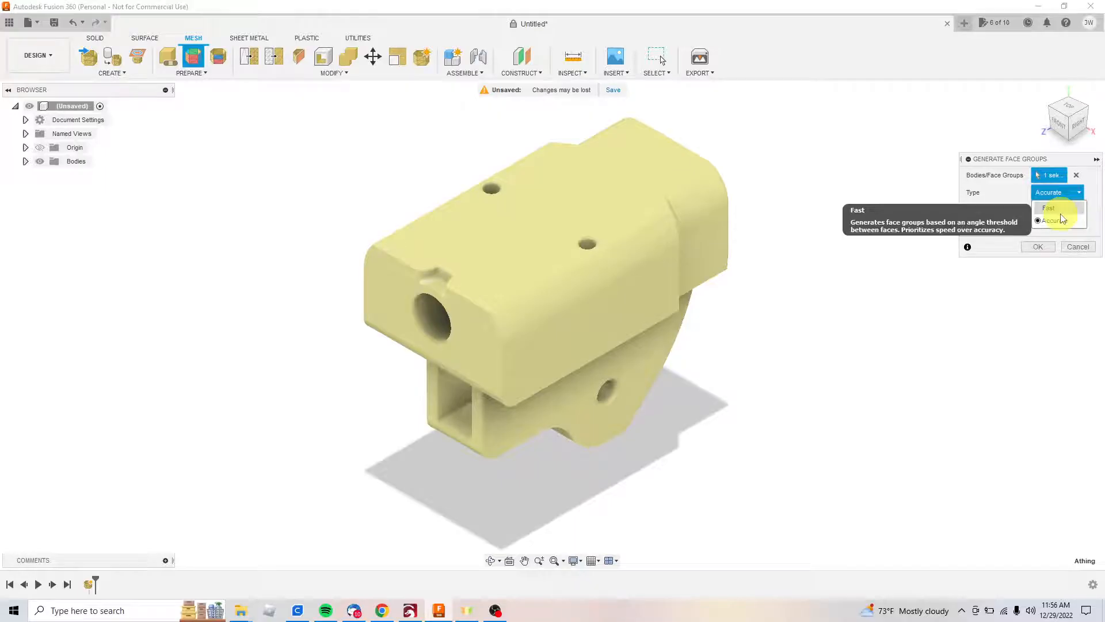
pyautogui.click(1055, 220)
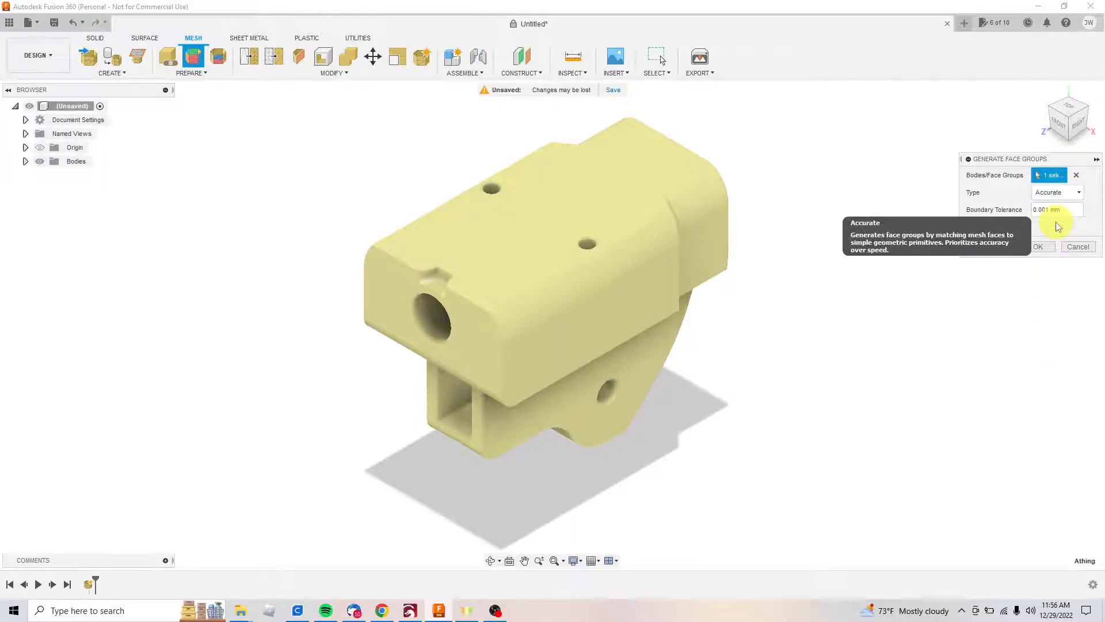
pyautogui.moveTo(1039, 270)
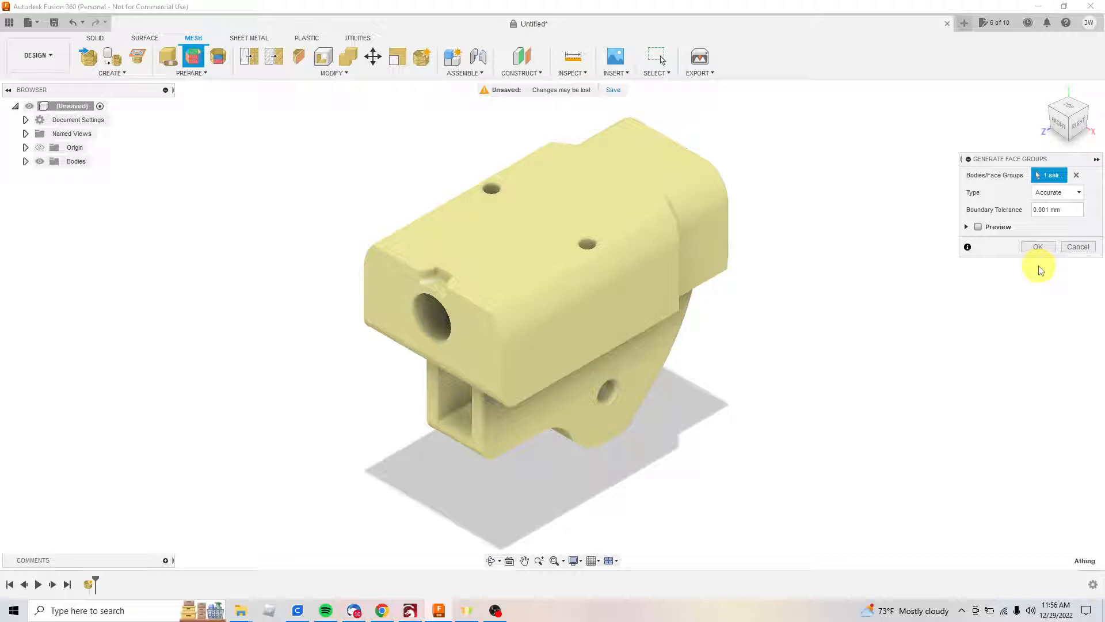
pyautogui.moveTo(1039, 270)
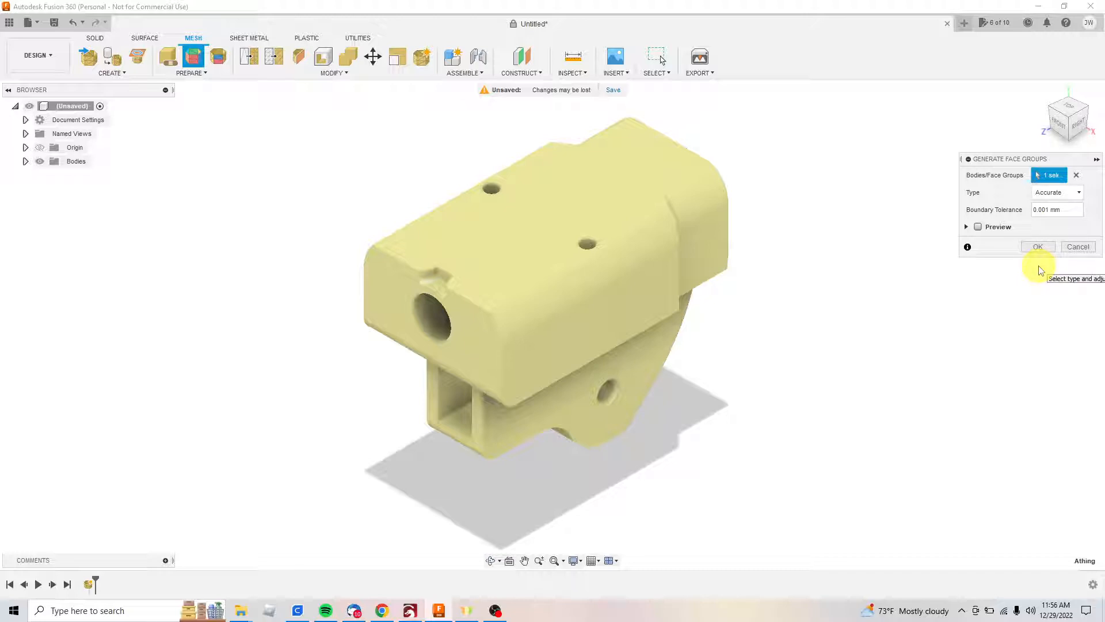
pyautogui.moveTo(1045, 209)
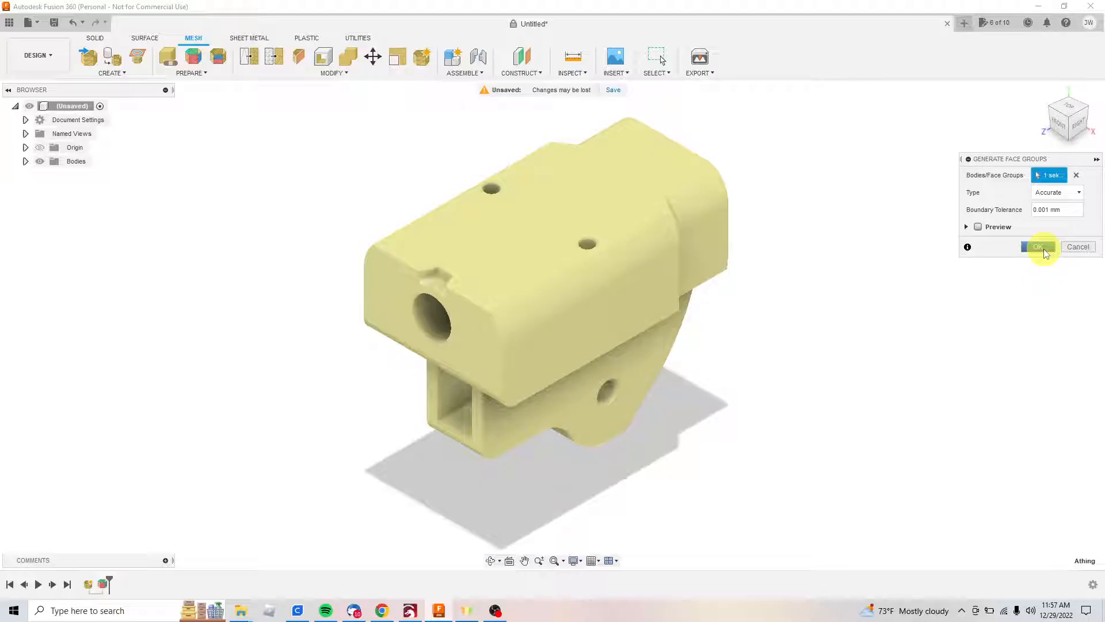
pyautogui.click(1037, 247)
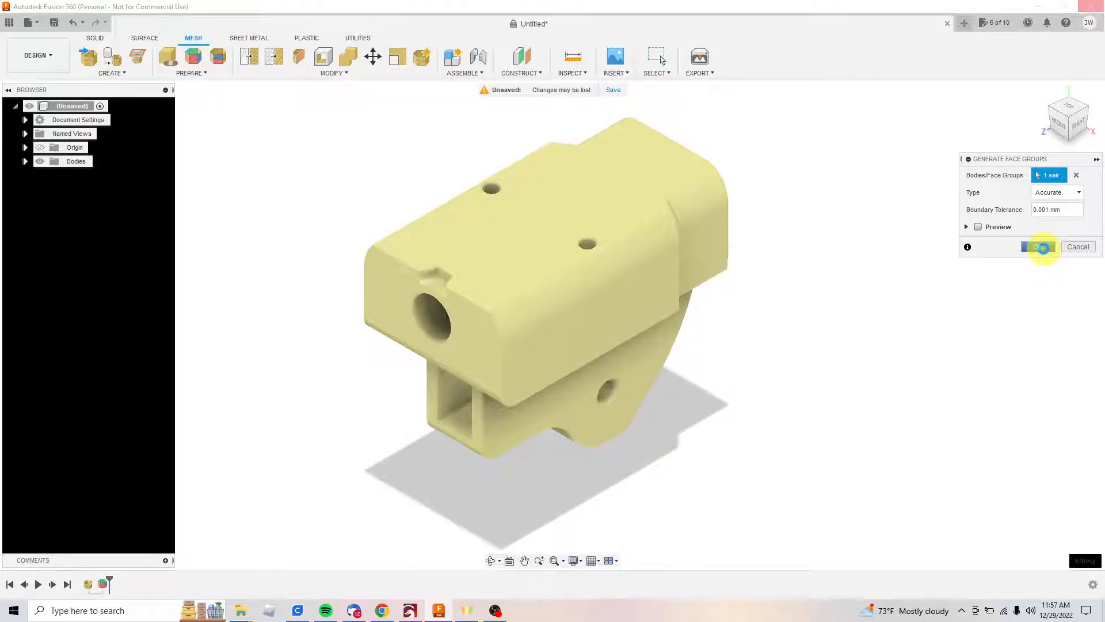
pyautogui.click(1040, 247)
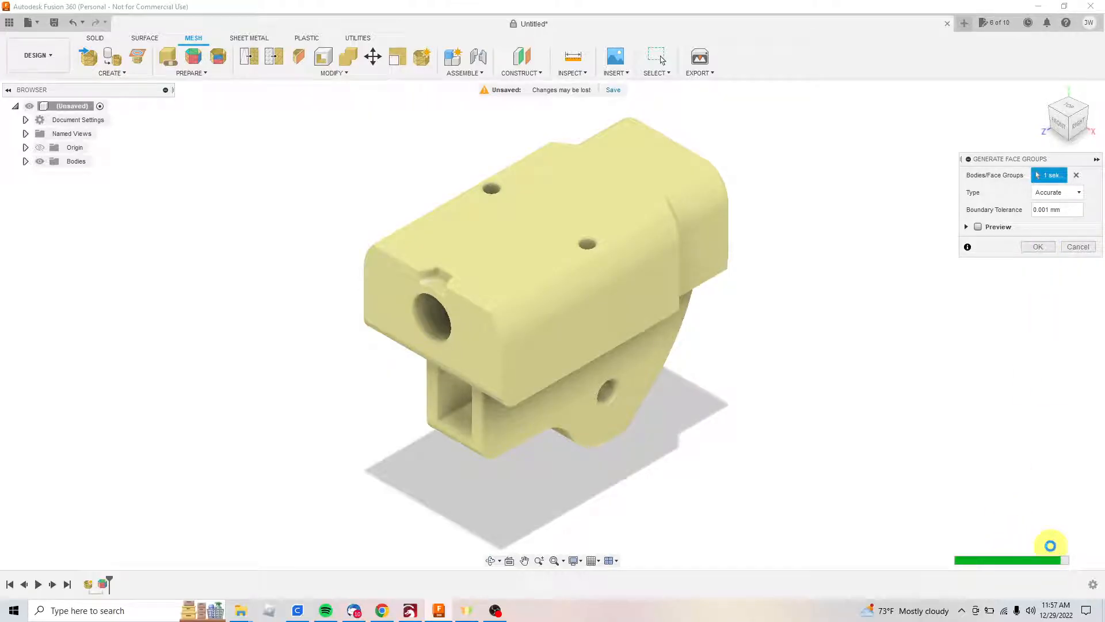
pyautogui.click(1036, 246)
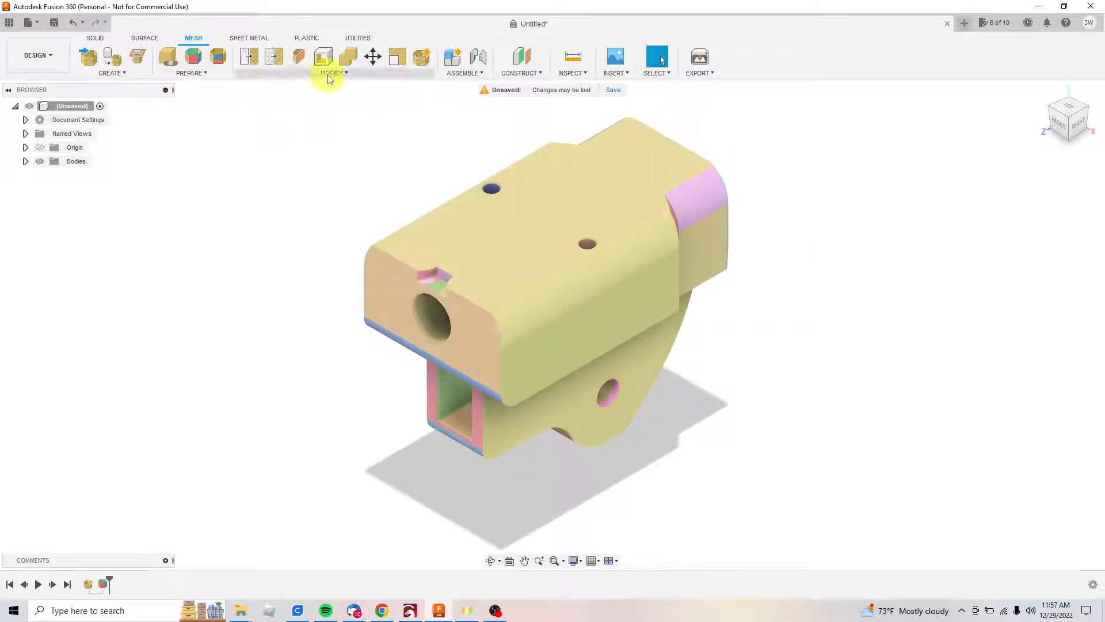
pyautogui.moveTo(329, 111)
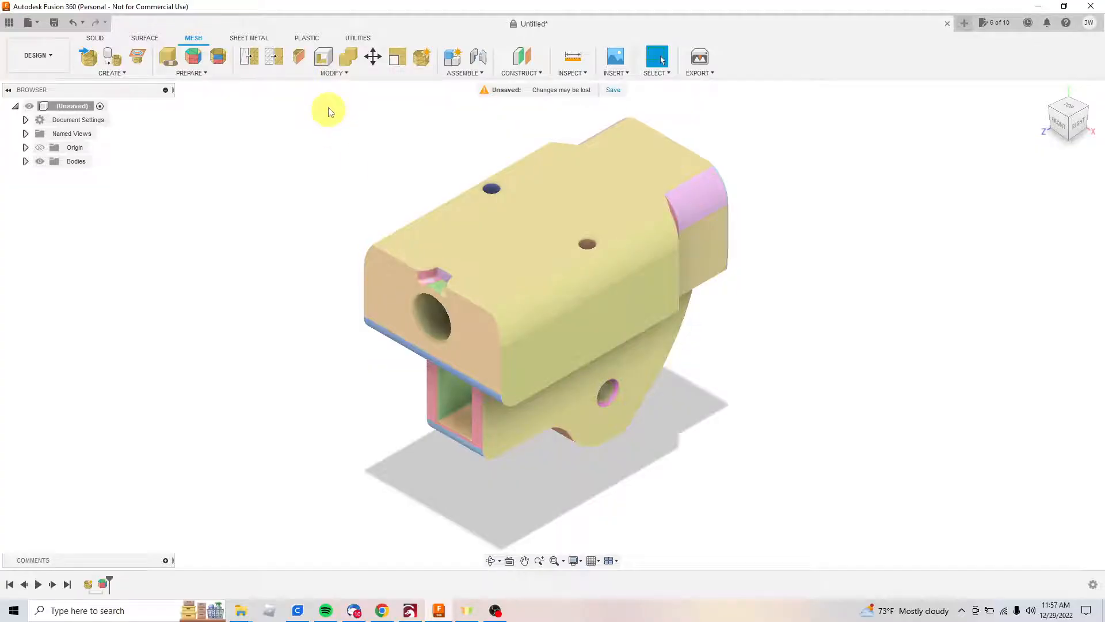
# Convert the Athing mesh with the Parametric operation and Prismatic method.
pyautogui.click(332, 72)
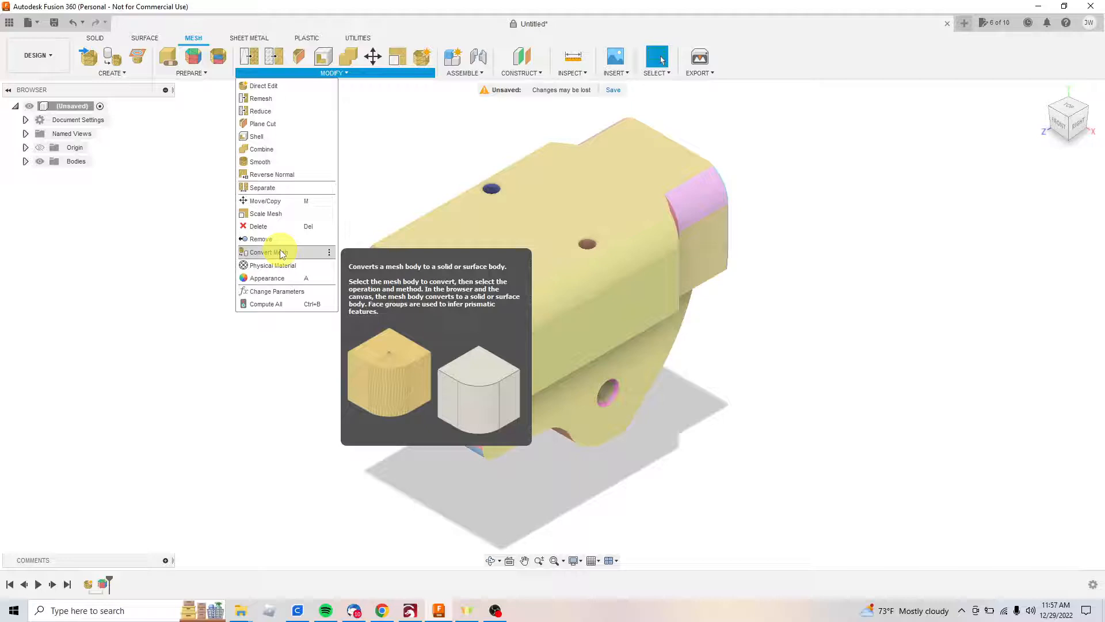
pyautogui.click(267, 252)
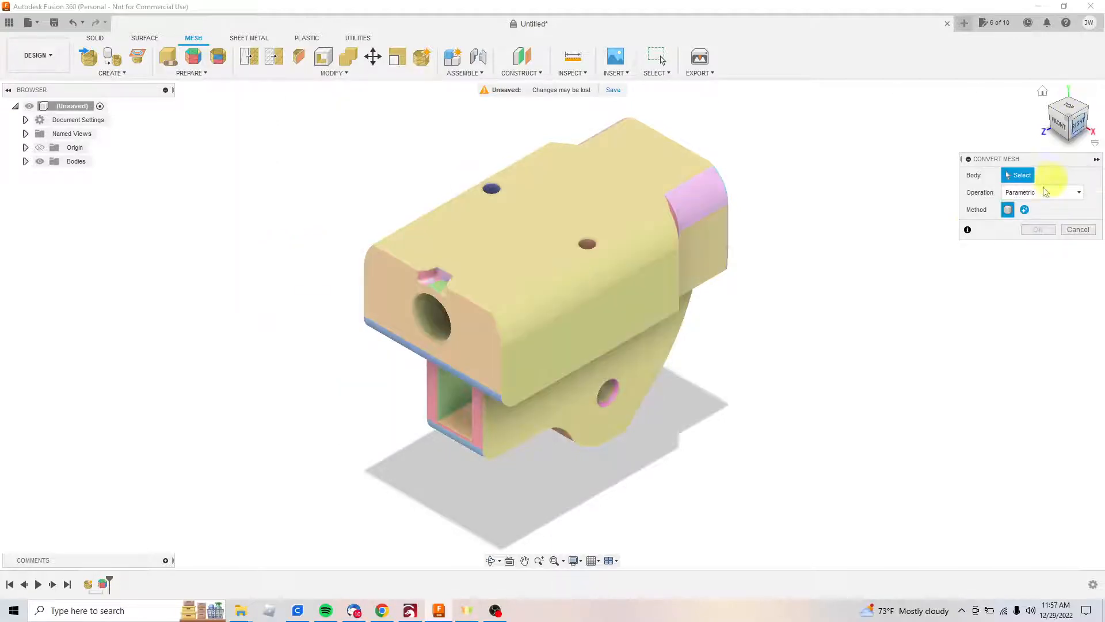
pyautogui.click(549, 267)
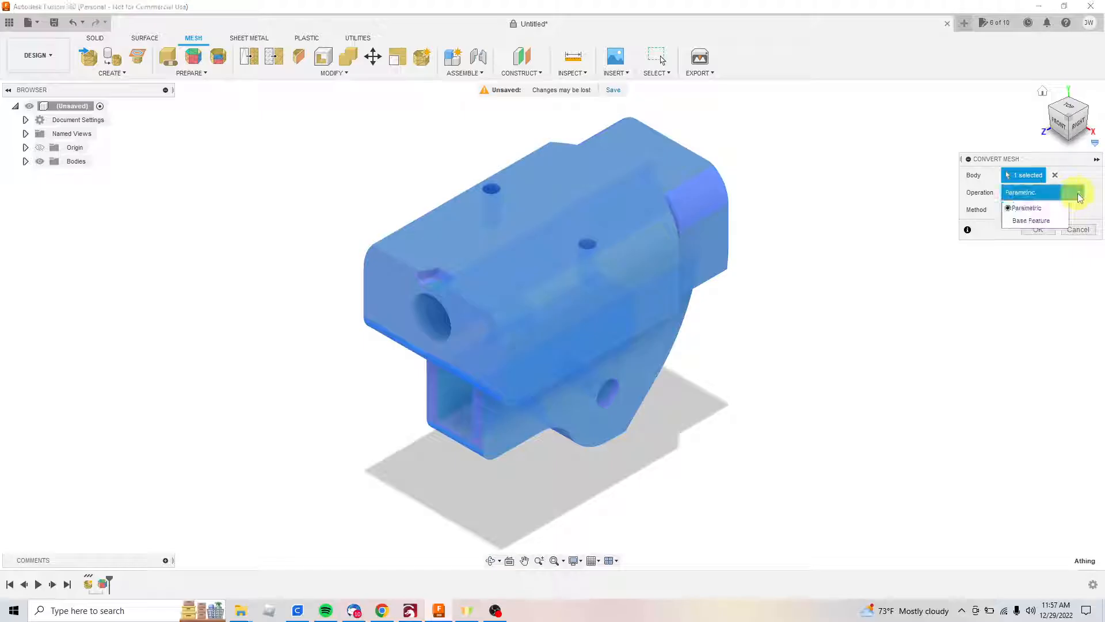
pyautogui.click(1026, 207)
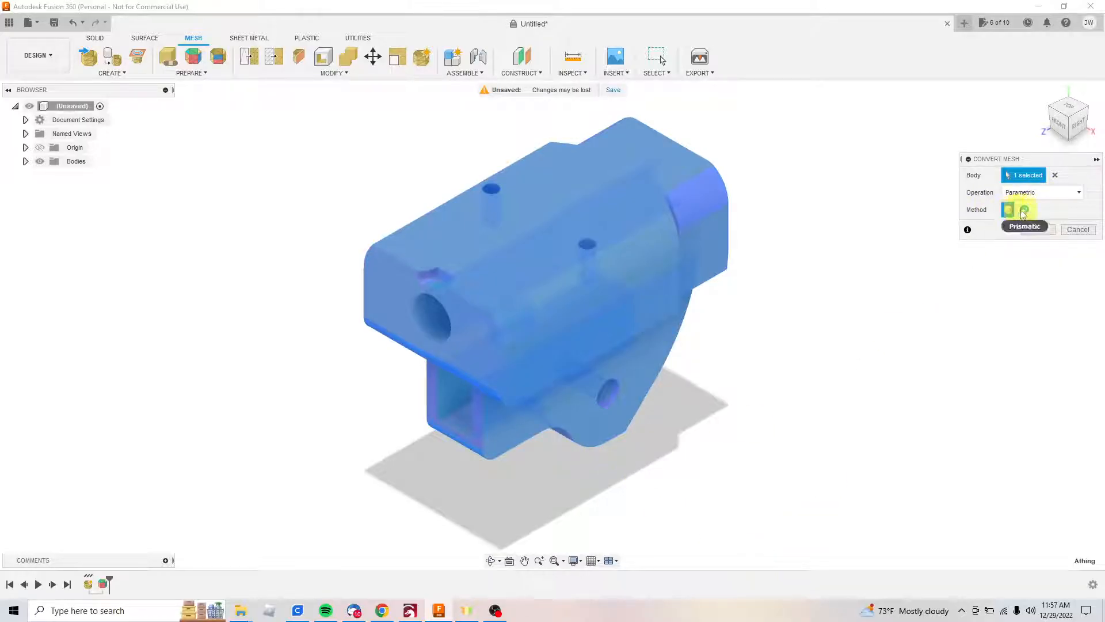
pyautogui.click(1009, 209)
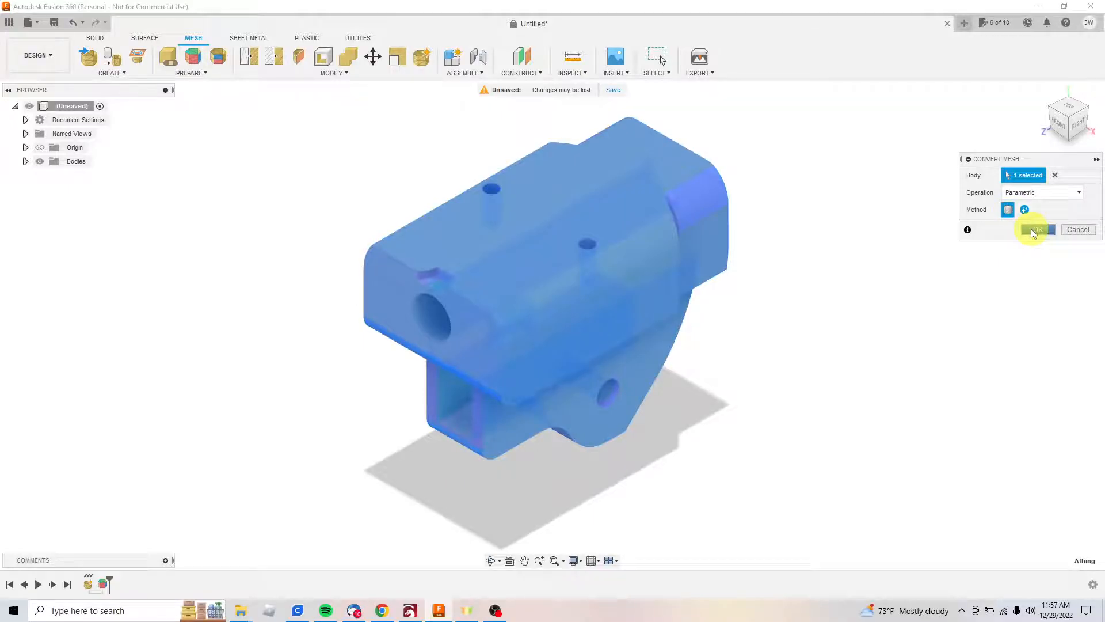
pyautogui.click(1036, 229)
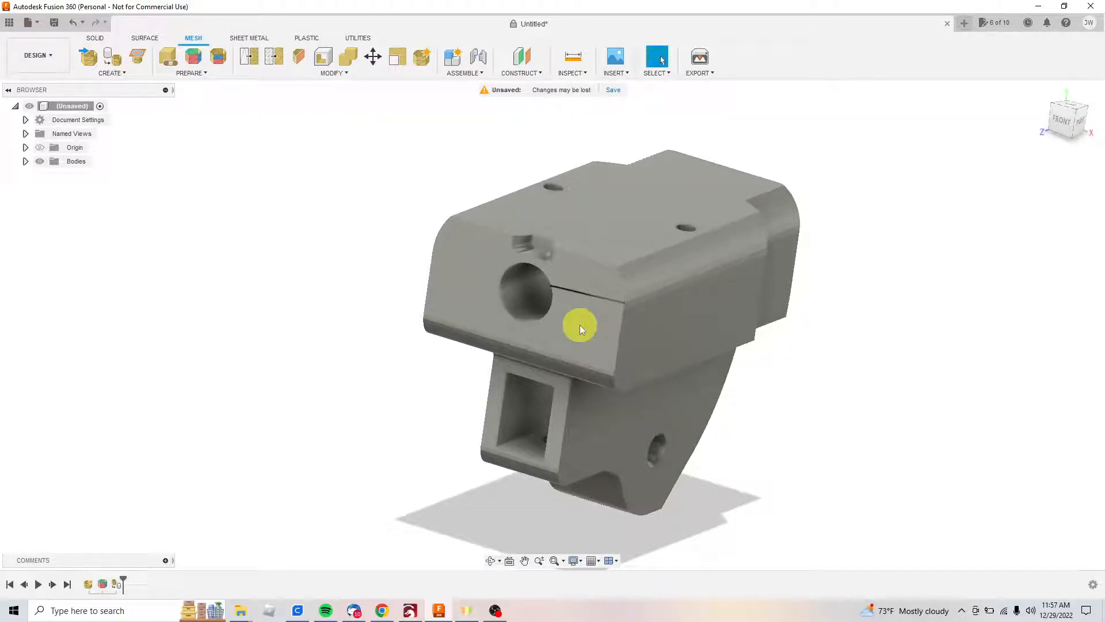
pyautogui.moveTo(557, 335)
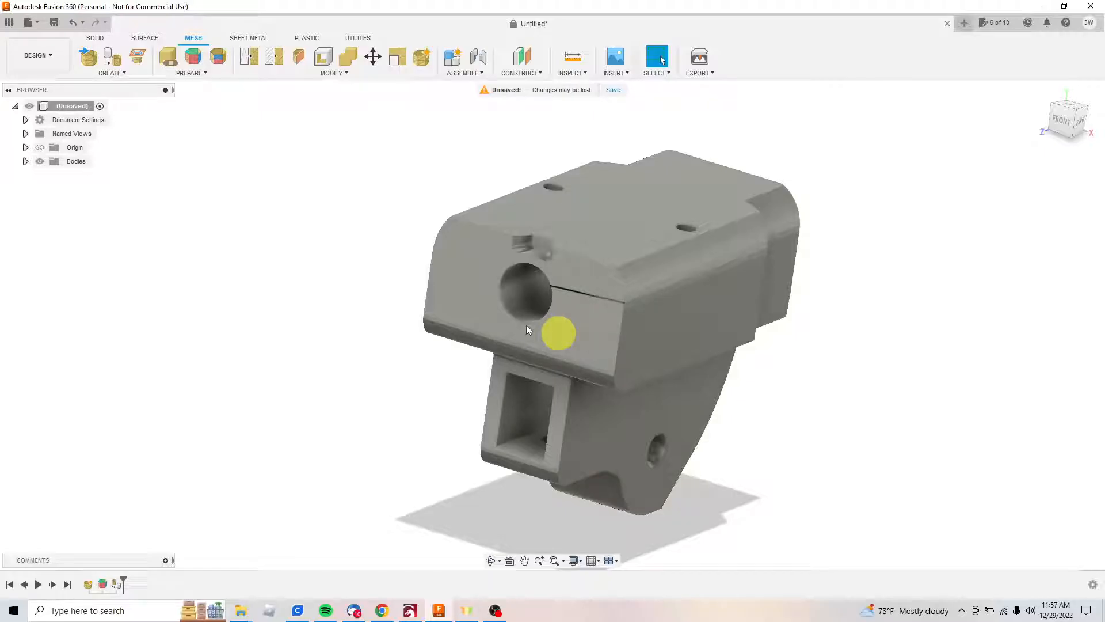
pyautogui.moveTo(654, 273)
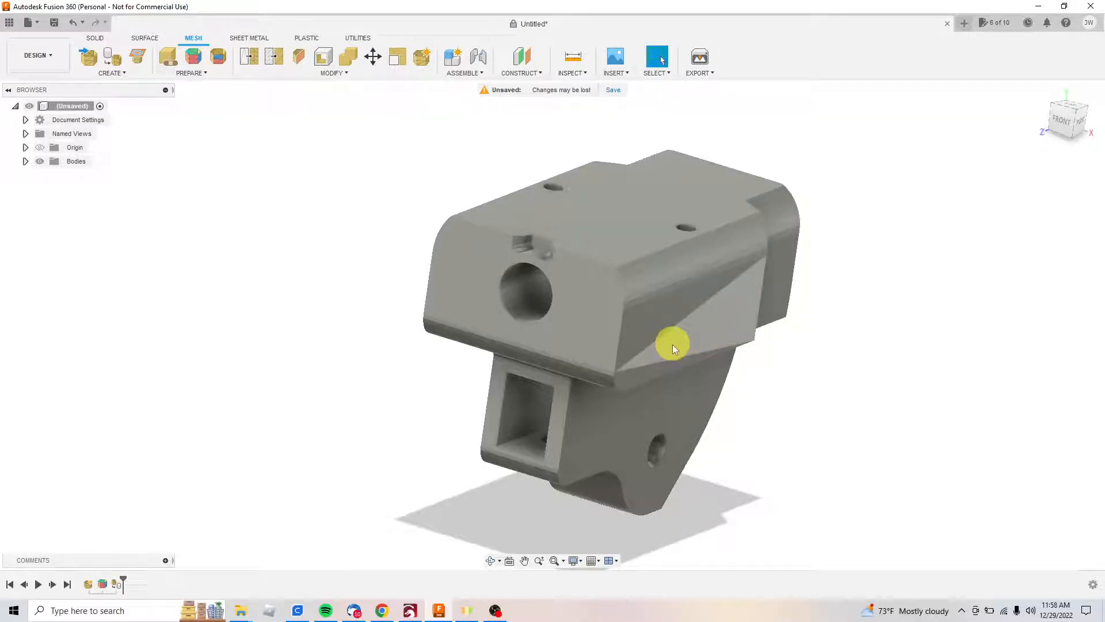
pyautogui.moveTo(586, 314)
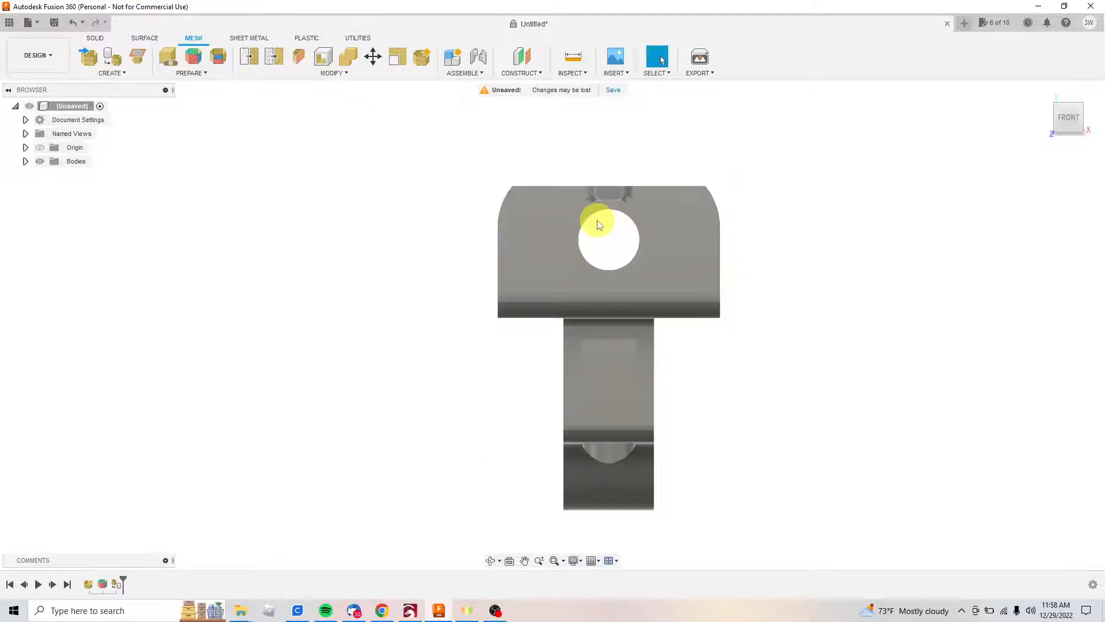
pyautogui.moveTo(631, 225)
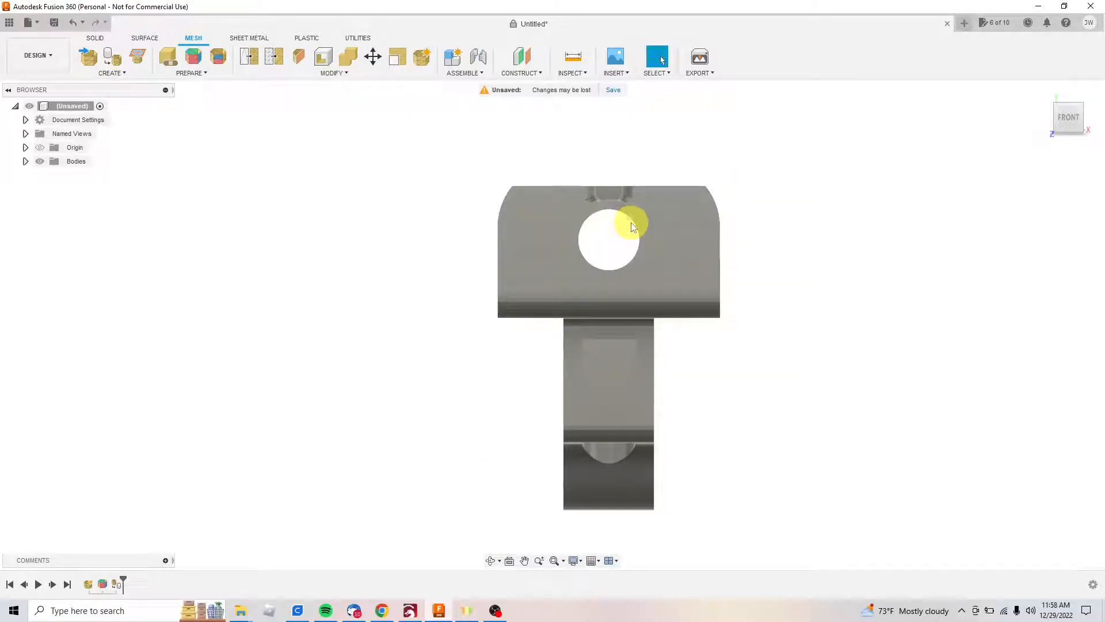
pyautogui.moveTo(635, 269)
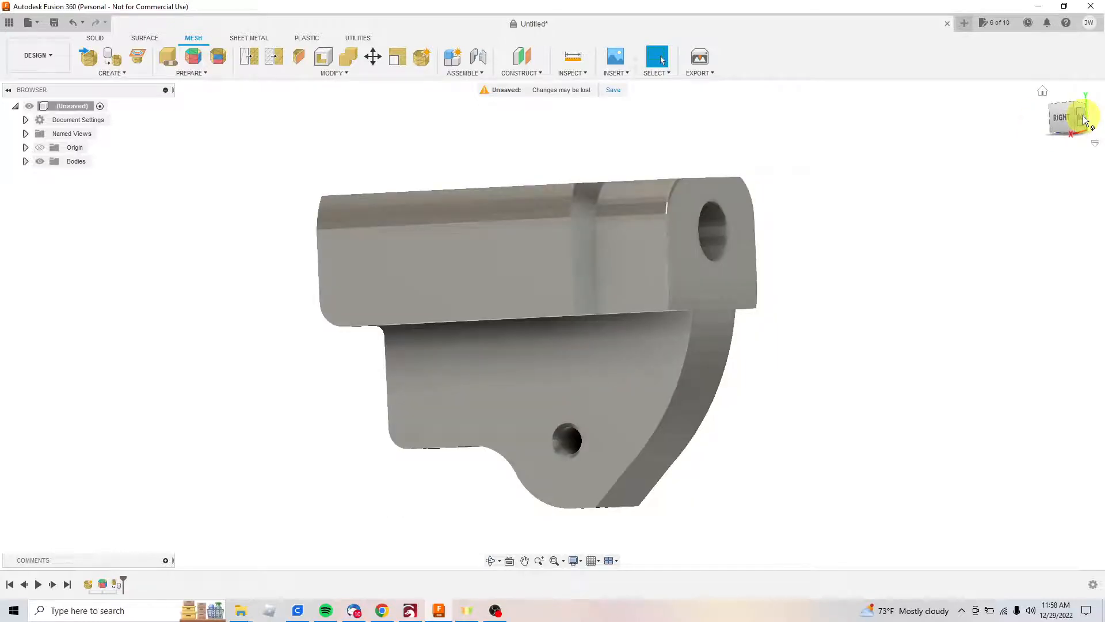
pyautogui.click(1060, 116)
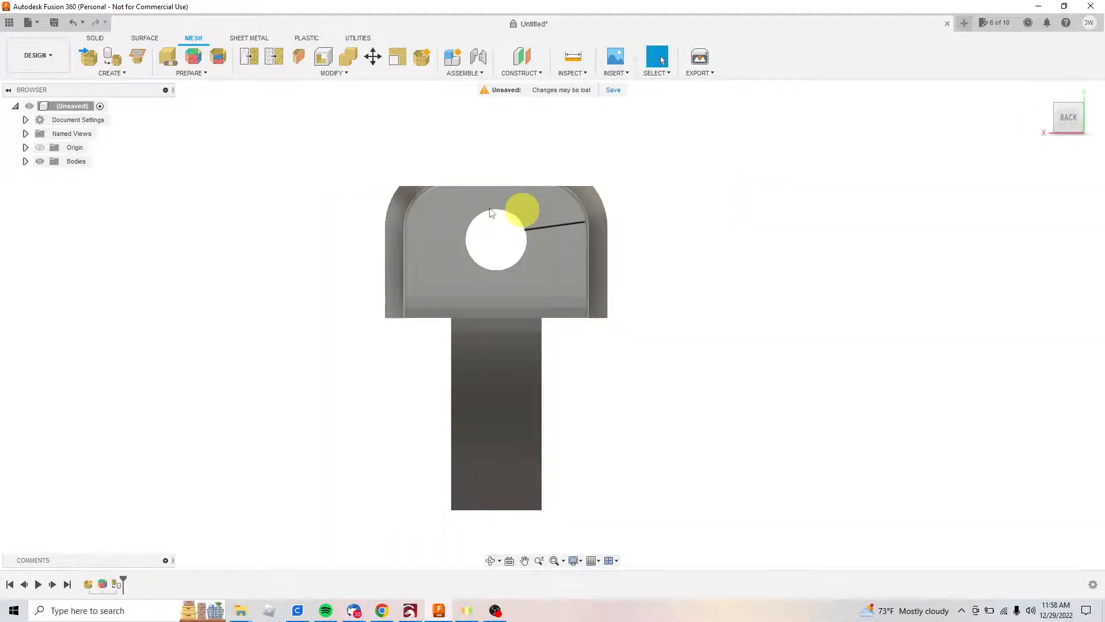
pyautogui.click(560, 248)
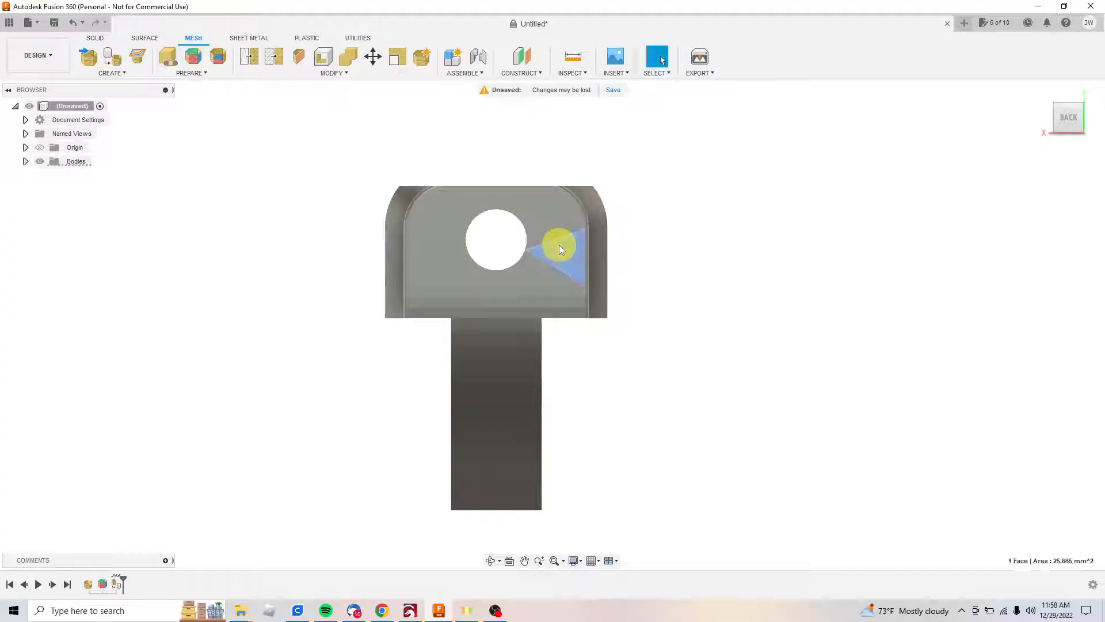
# Delete the stray triangular facet face on the bracket's side, then view the back.
pyautogui.rightClick(559, 245)
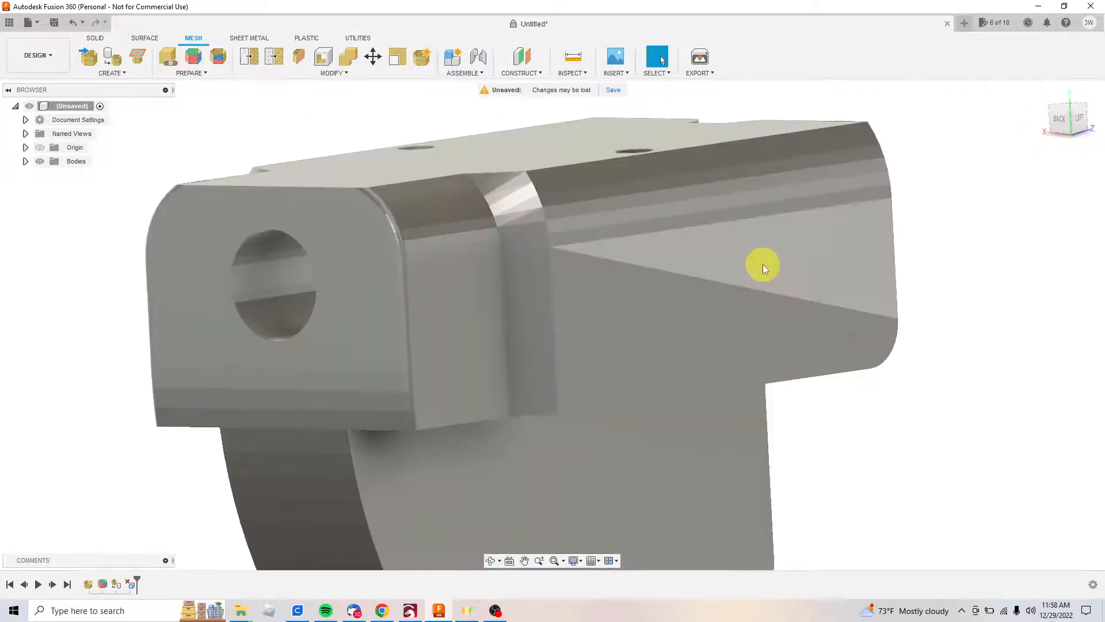
pyautogui.rightClick(763, 266)
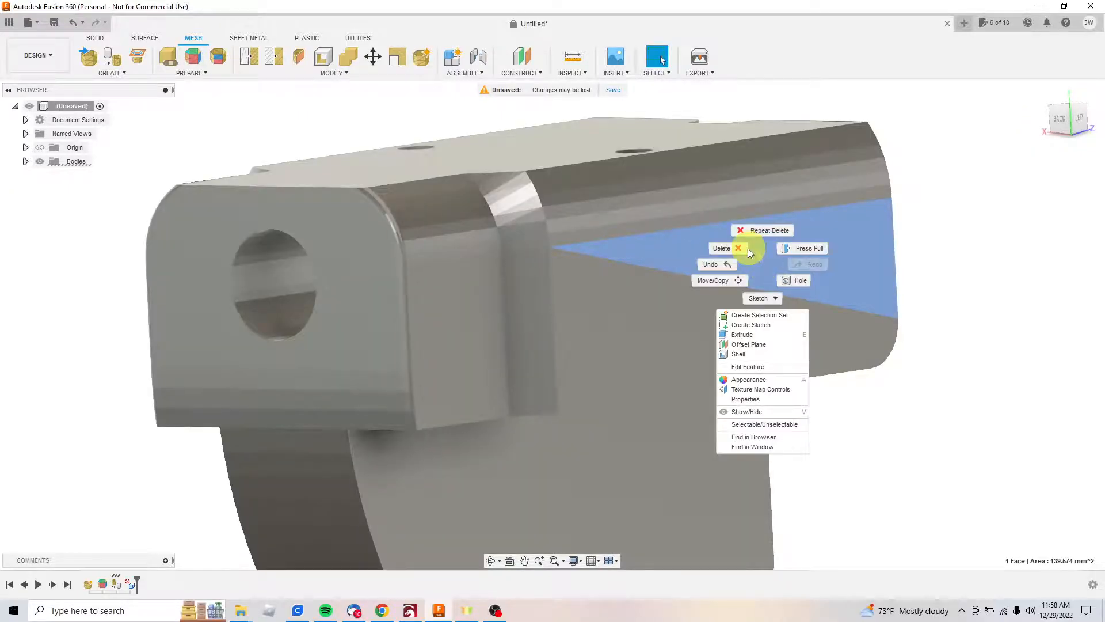
pyautogui.click(666, 306)
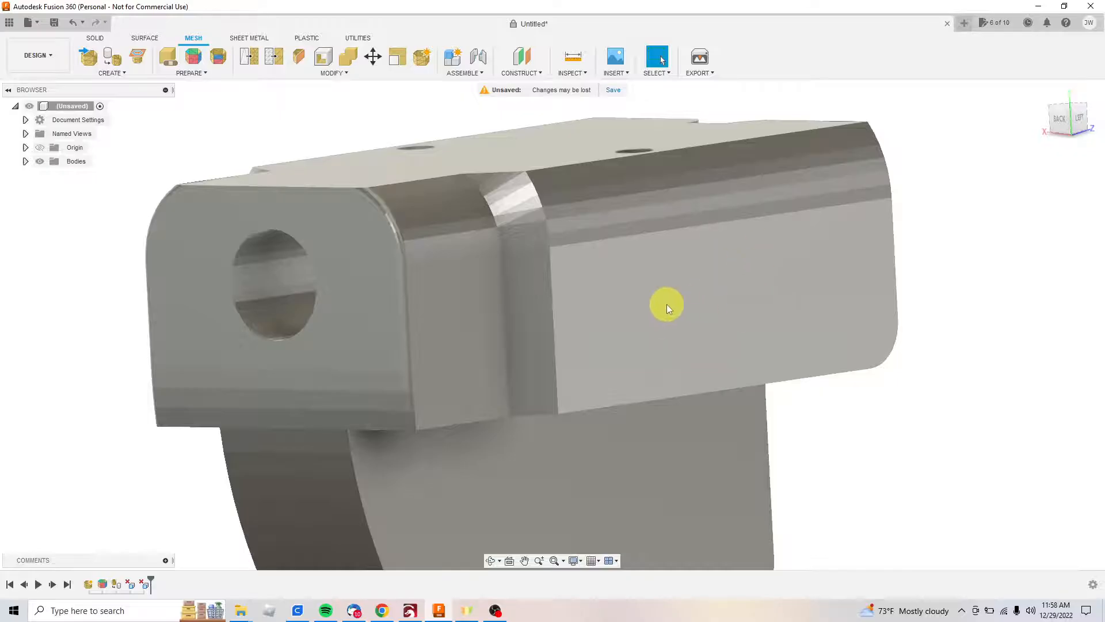
pyautogui.click(451, 296)
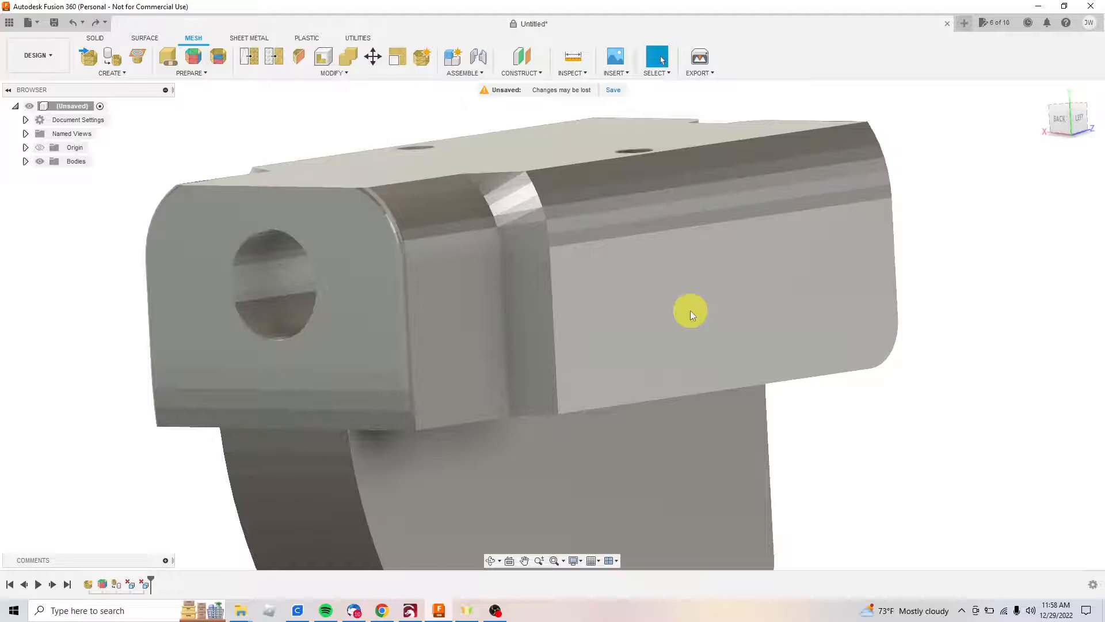
pyautogui.moveTo(649, 273)
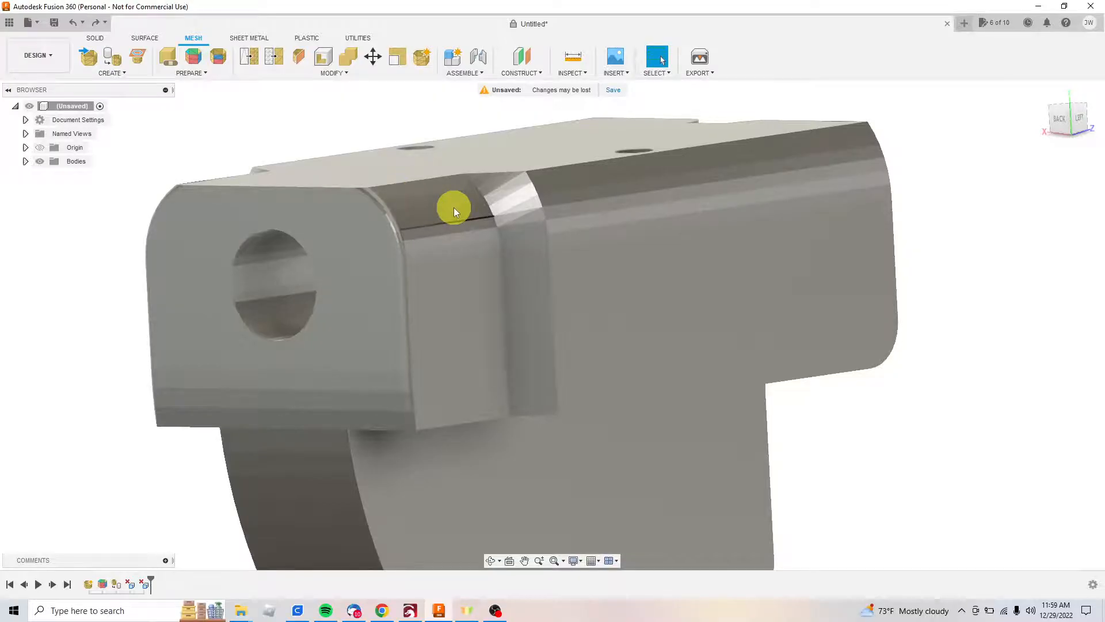
pyautogui.moveTo(1027, 96)
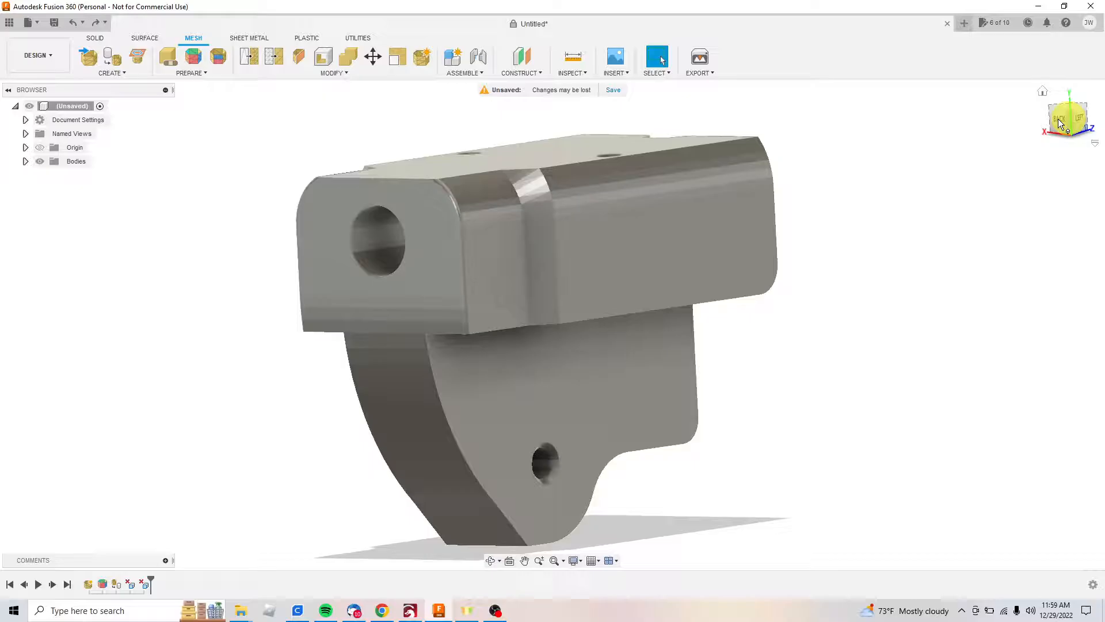
pyautogui.click(1066, 117)
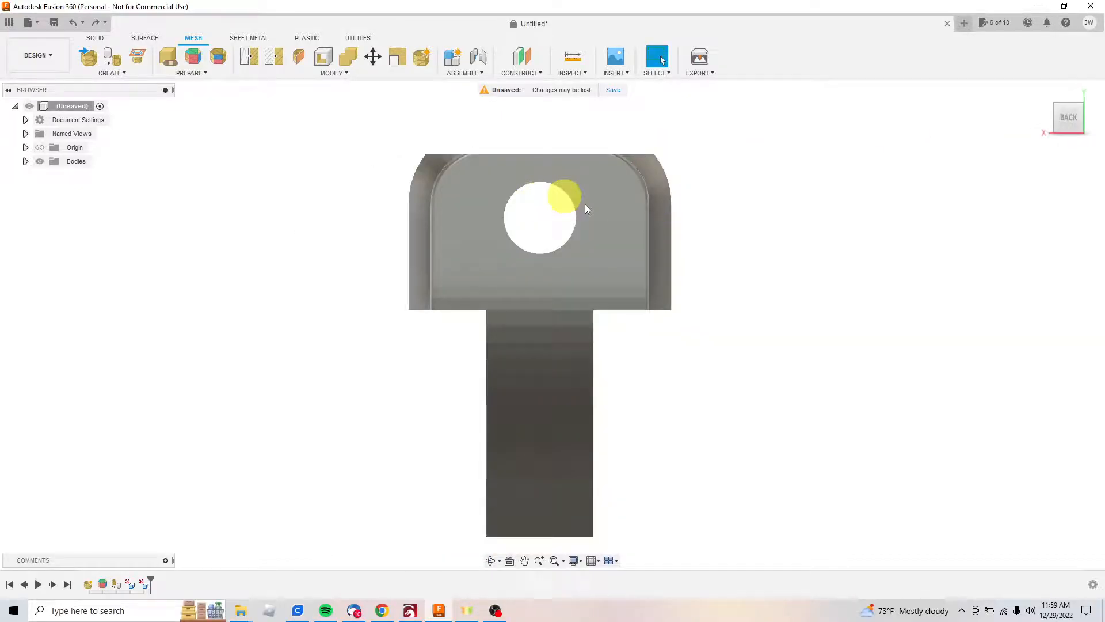
pyautogui.moveTo(521, 226)
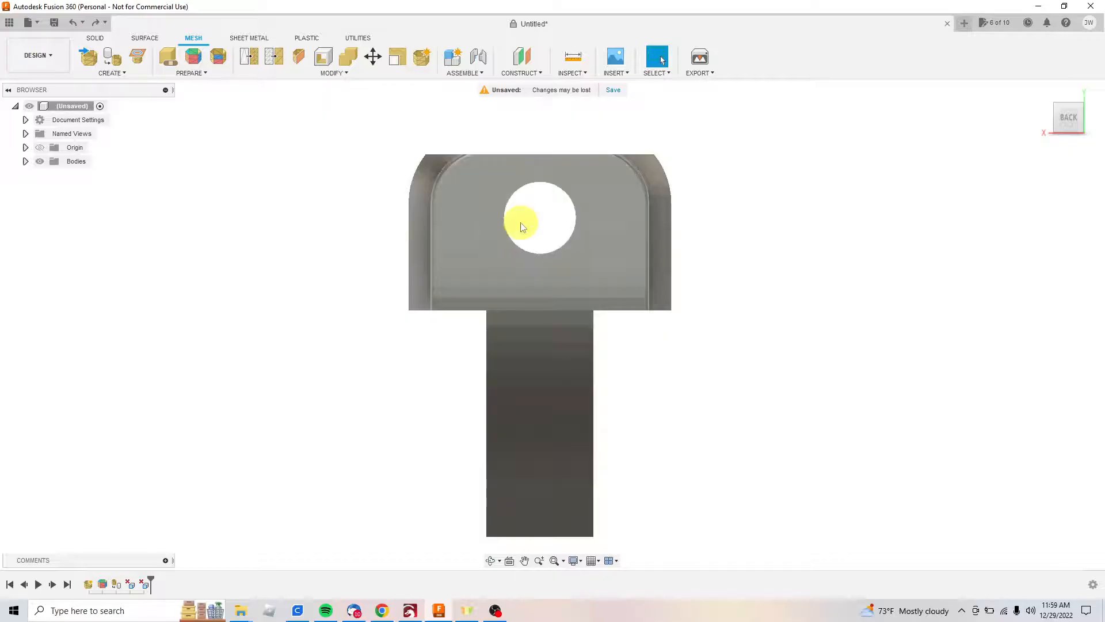
pyautogui.moveTo(560, 213)
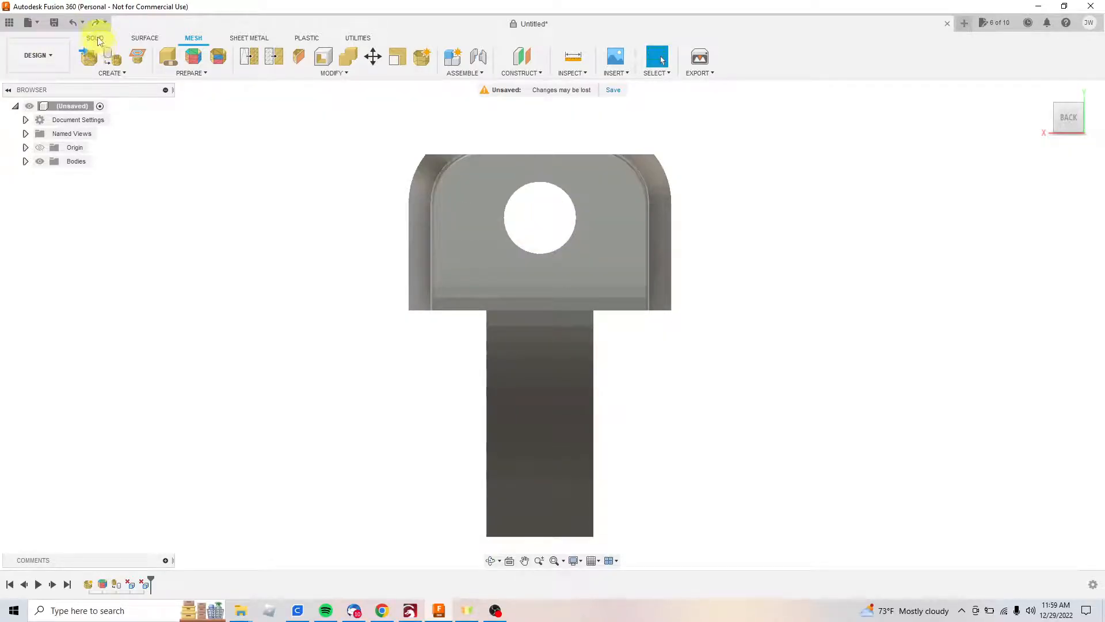
# Create a new sketch on the bracket's back face from the Solid tab.
pyautogui.click(95, 38)
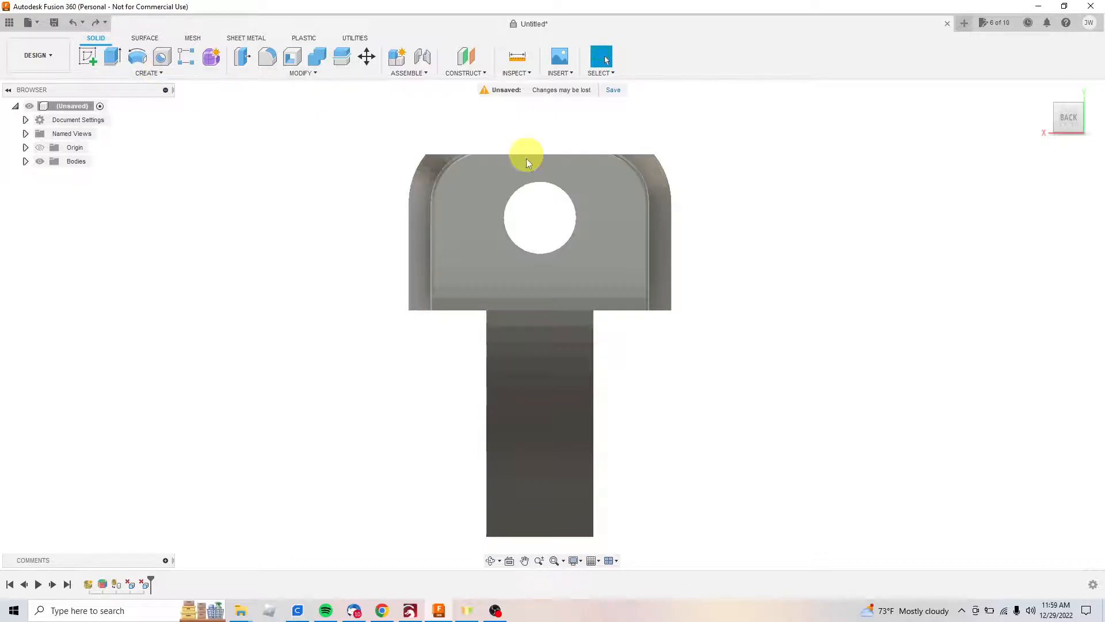
pyautogui.click(148, 72)
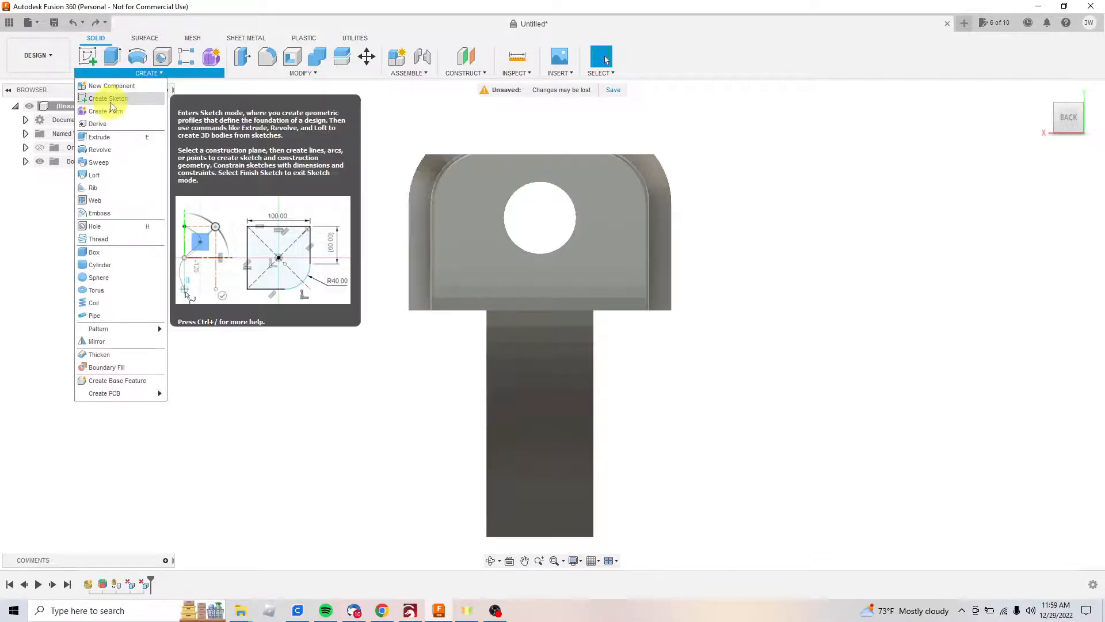
pyautogui.click(109, 97)
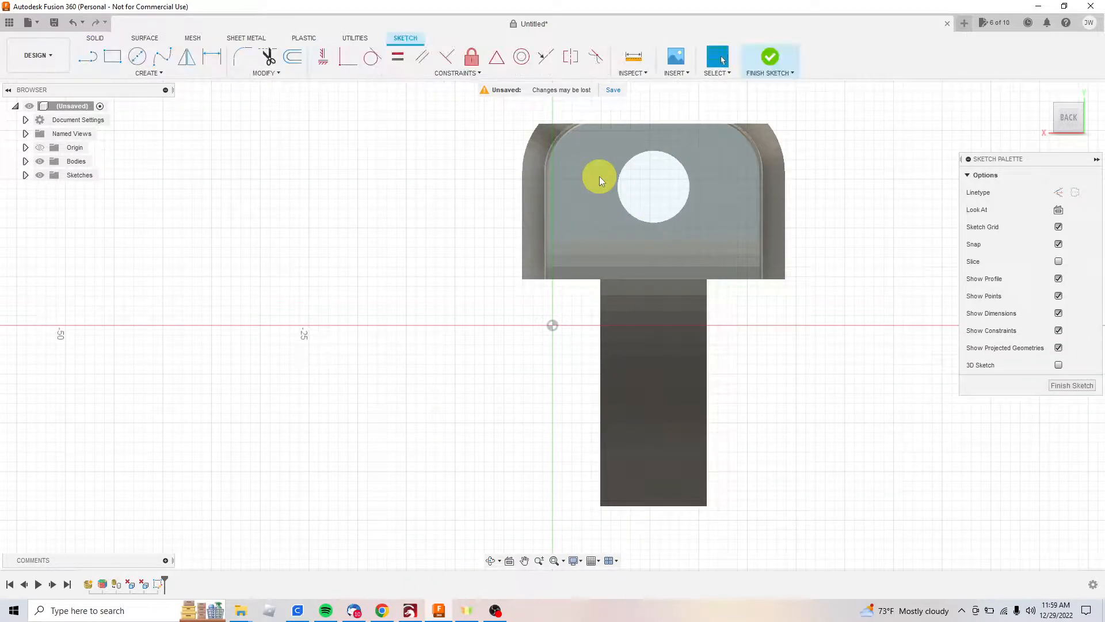
pyautogui.click(137, 57)
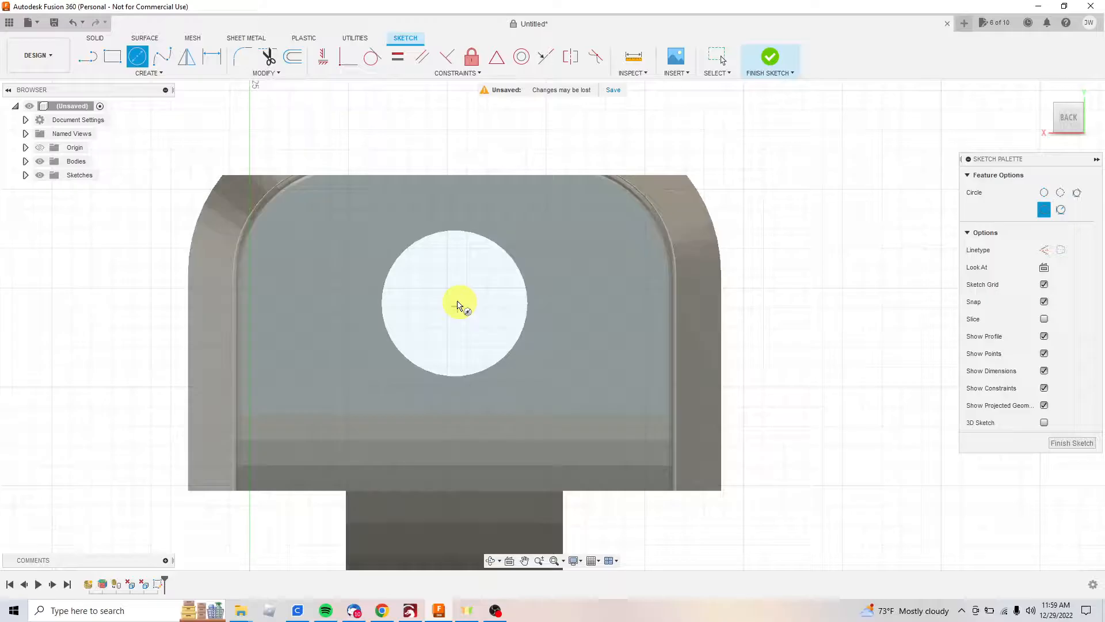
pyautogui.moveTo(440, 275)
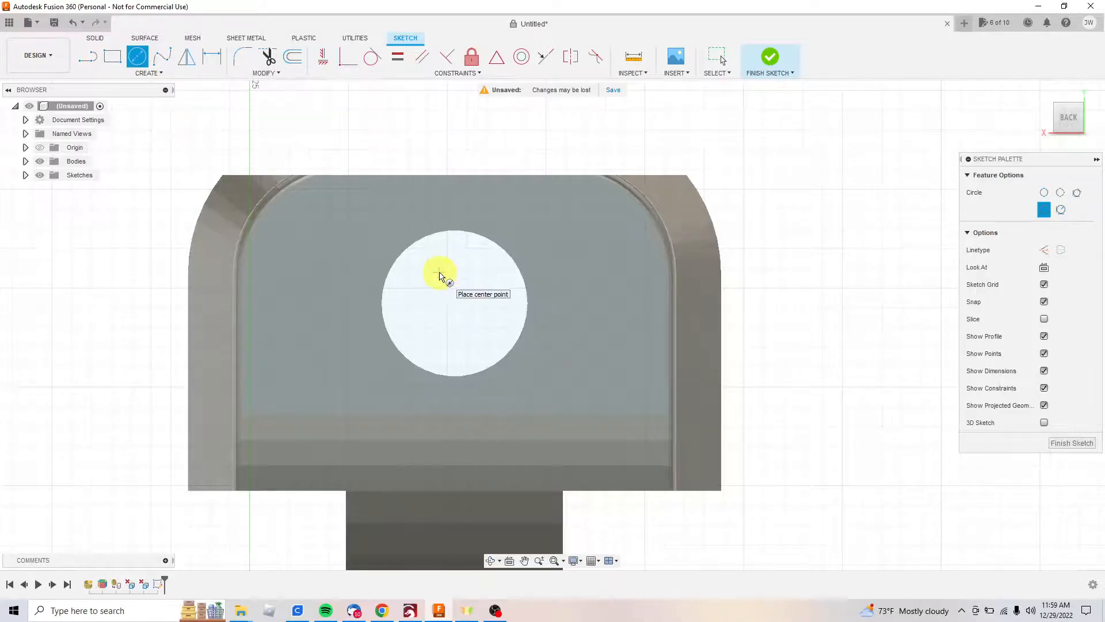
pyautogui.moveTo(395, 300)
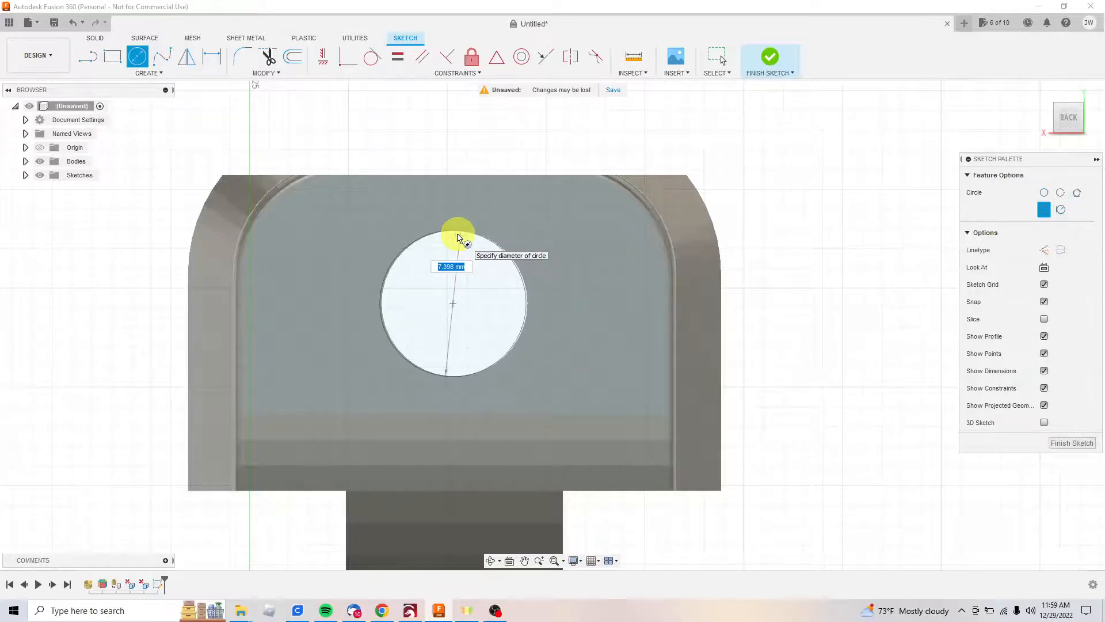
pyautogui.moveTo(399, 350)
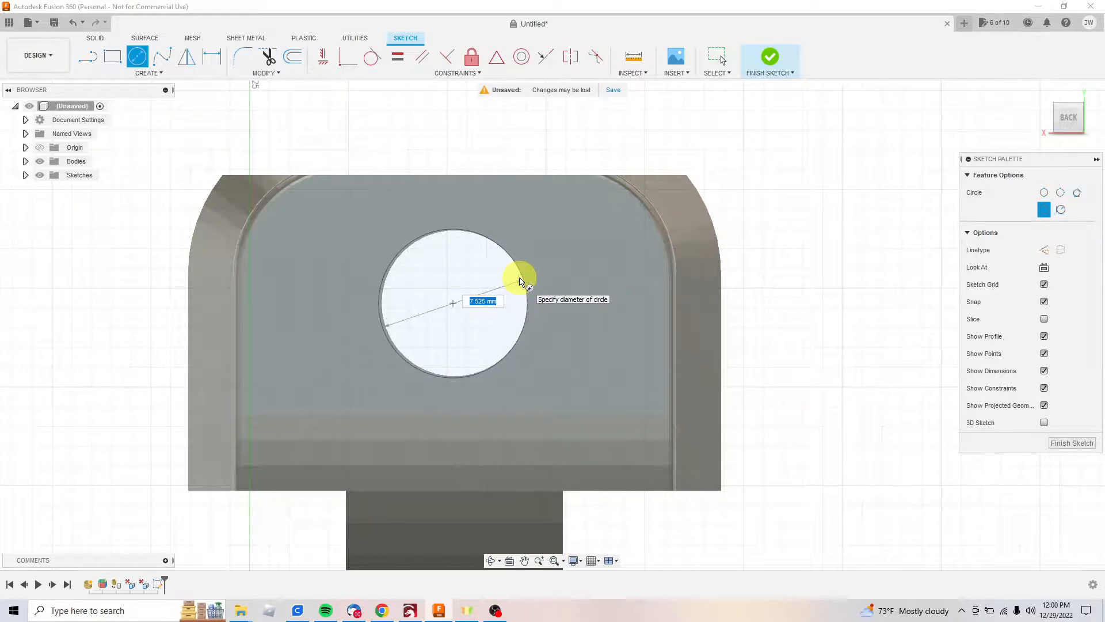
# Show the sketch Create menu's Project/Include commands.
pyautogui.click(146, 73)
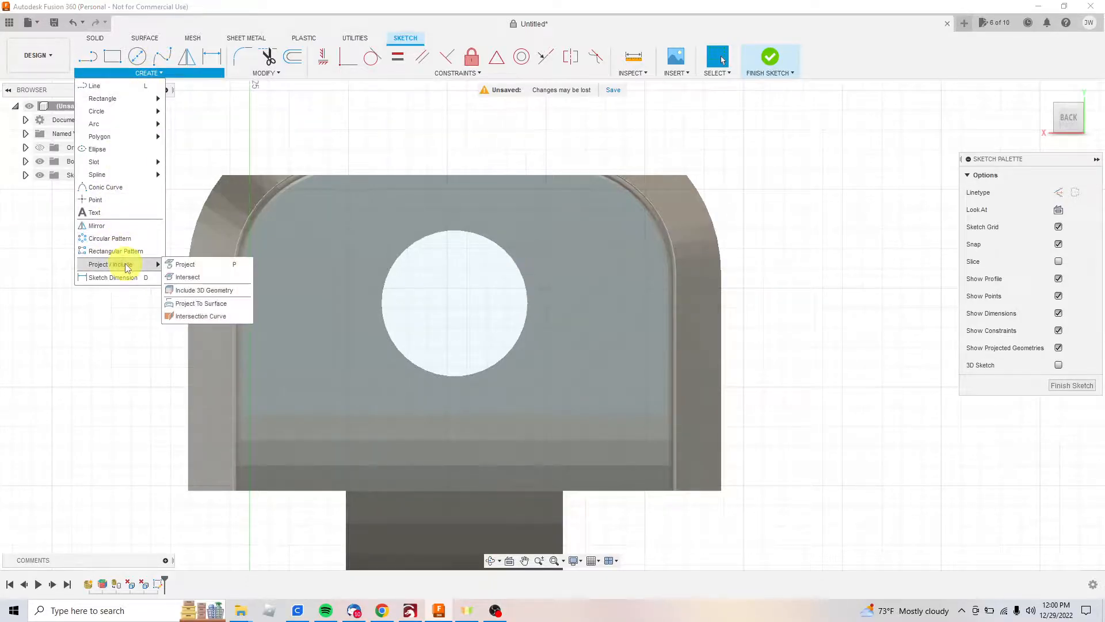
# Project the back face outline and faceted hole edge into the sketch.
pyautogui.click(185, 263)
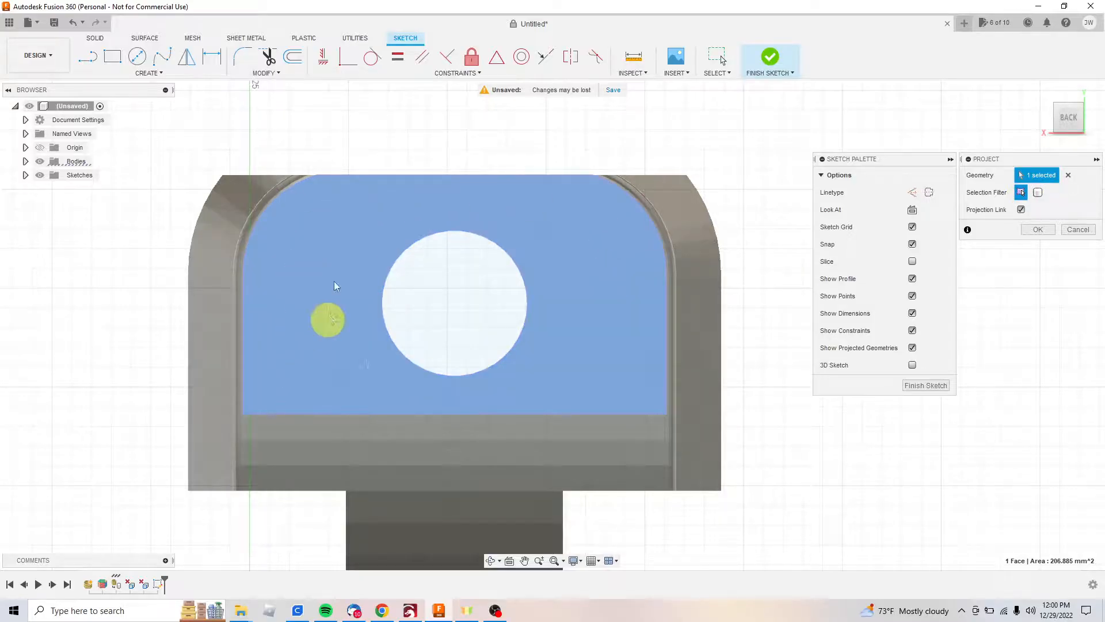
pyautogui.moveTo(549, 243)
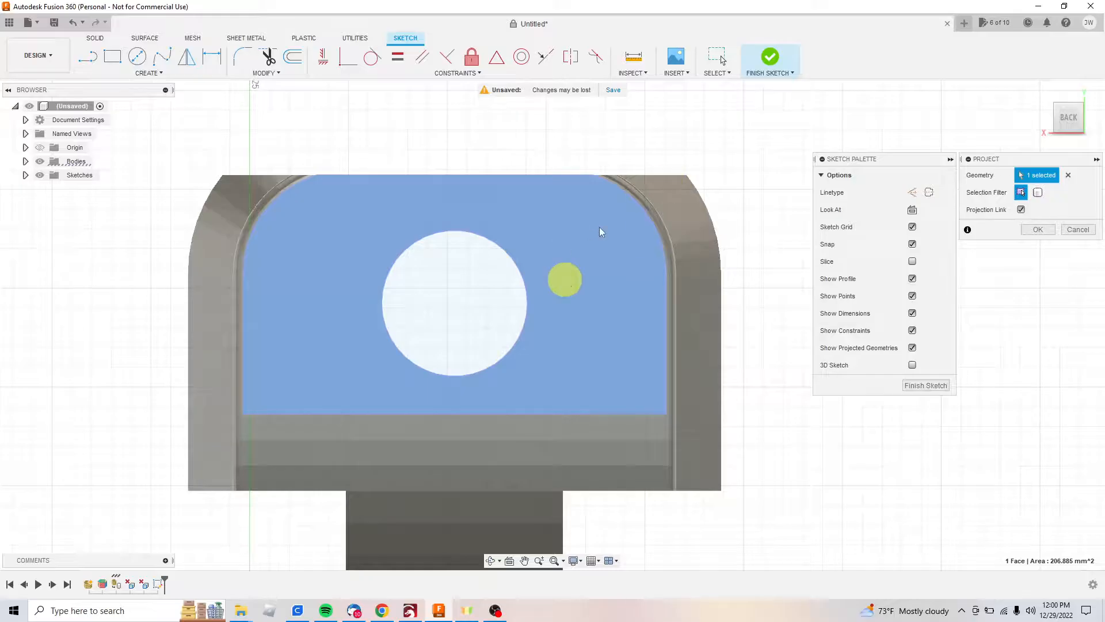
pyautogui.click(1037, 230)
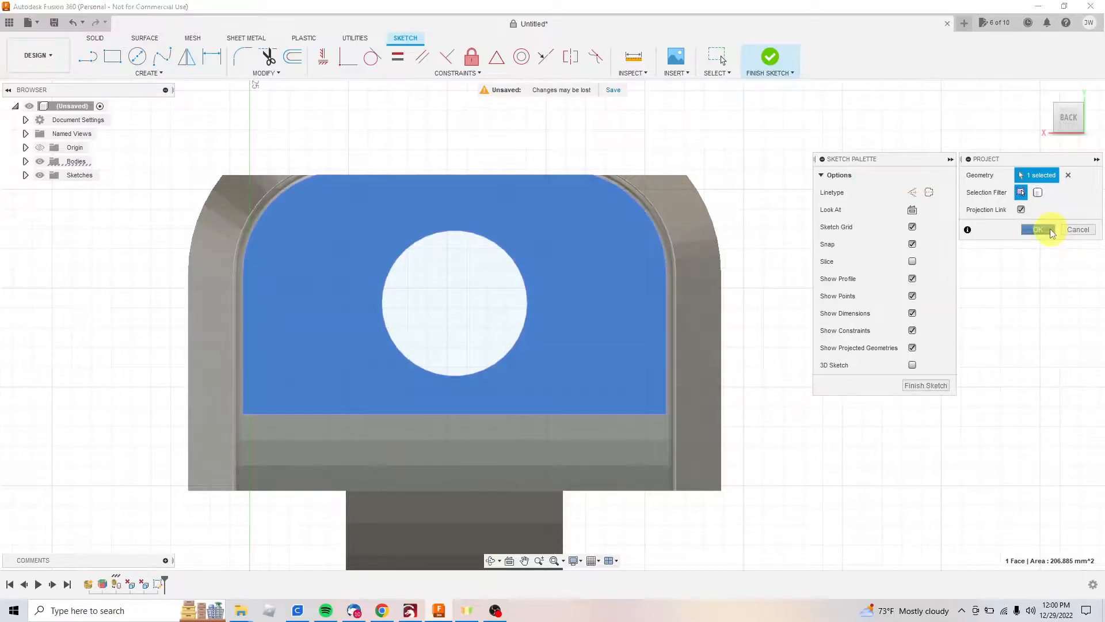
pyautogui.click(1037, 229)
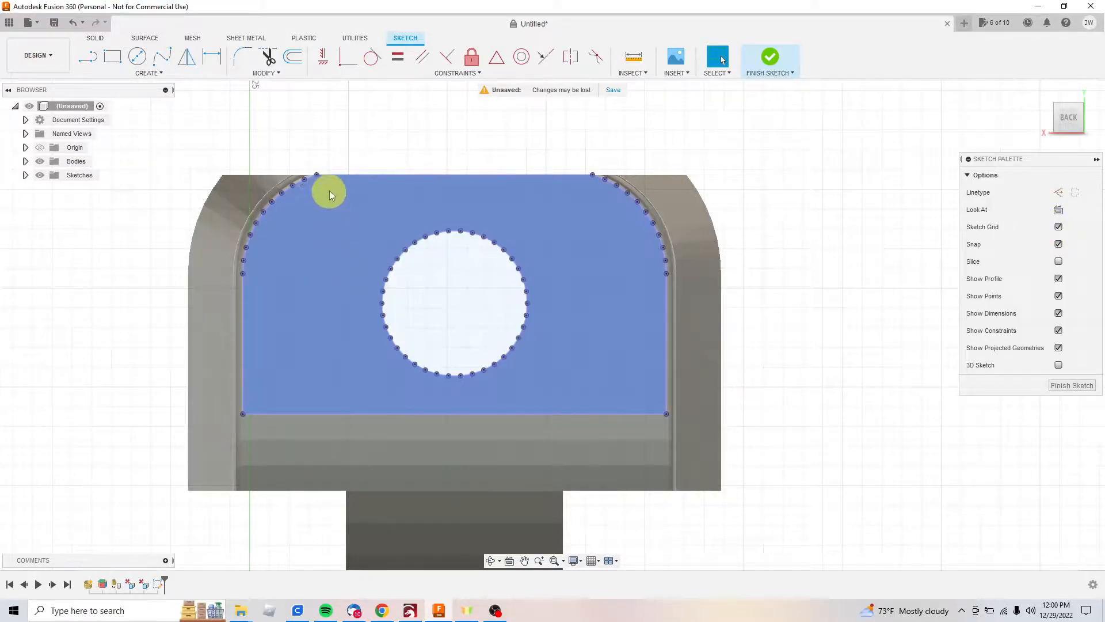
pyautogui.moveTo(243, 274)
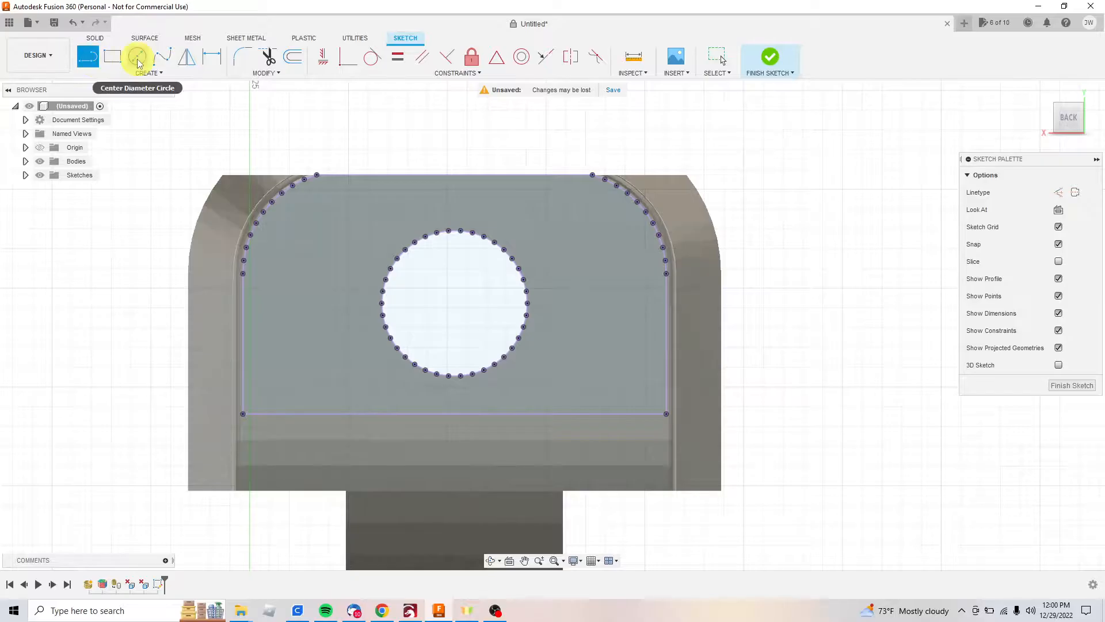
pyautogui.moveTo(138, 58)
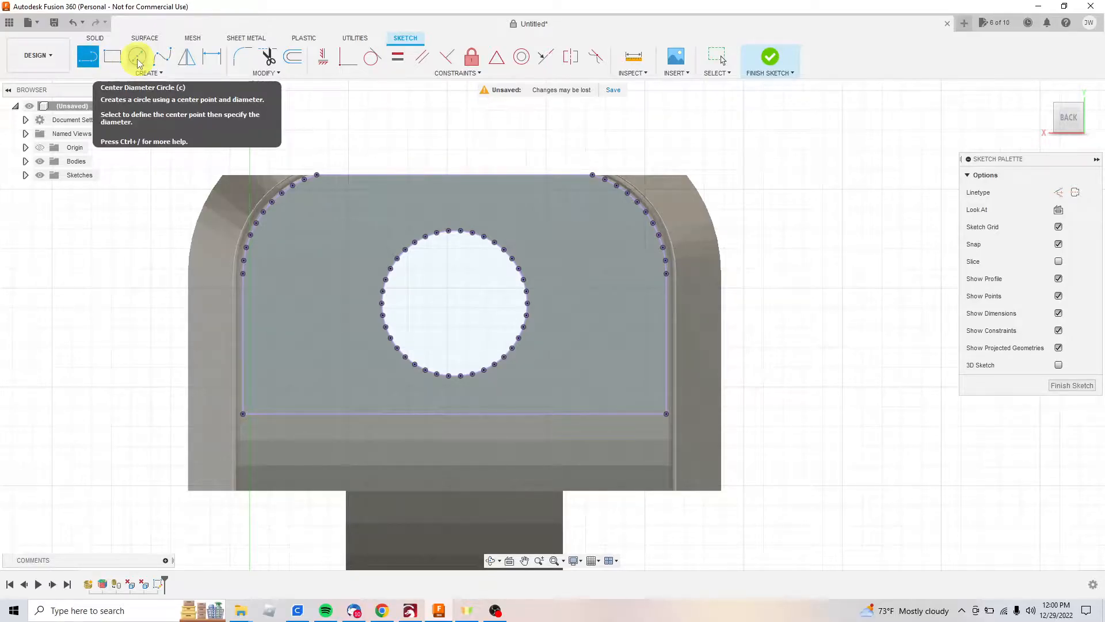
pyautogui.moveTo(167, 80)
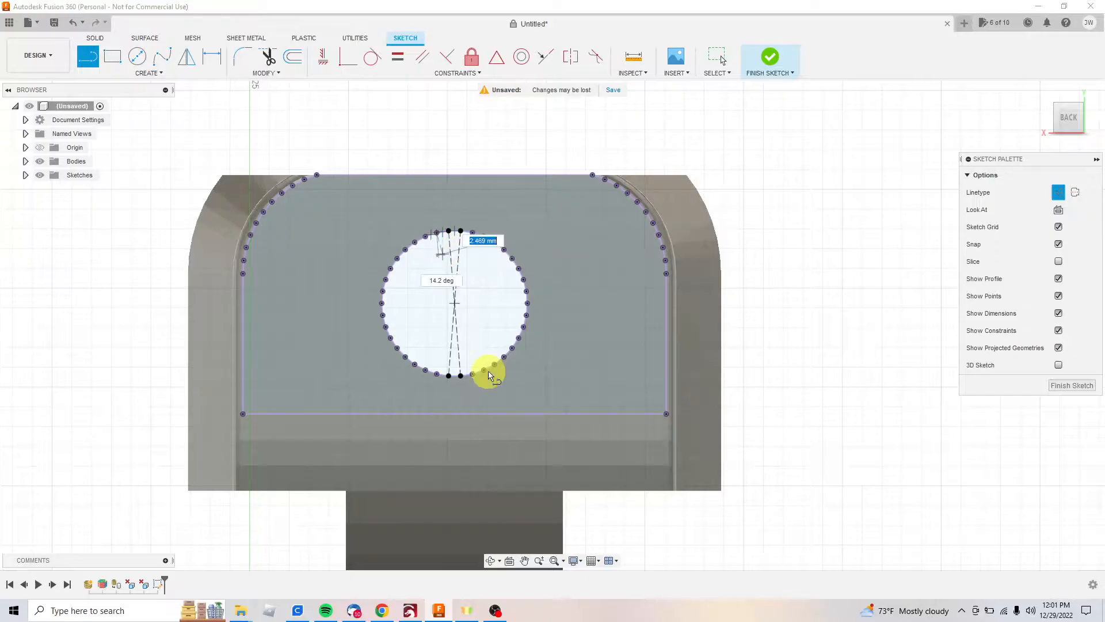
pyautogui.moveTo(472, 374)
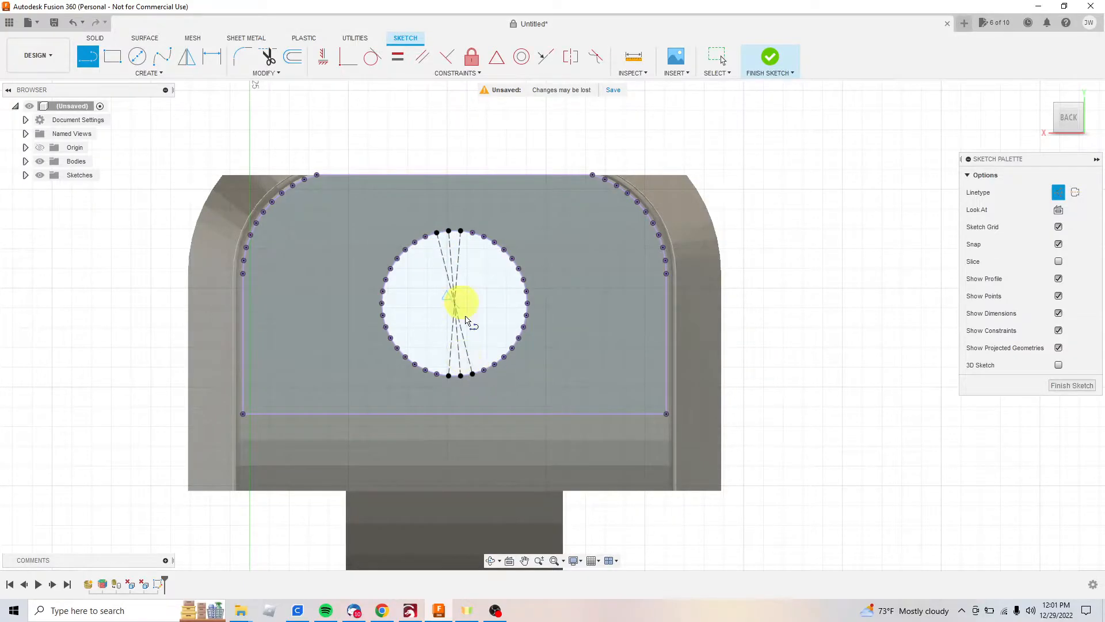
# Pick the Center Diameter Circle tool.
pyautogui.click(137, 56)
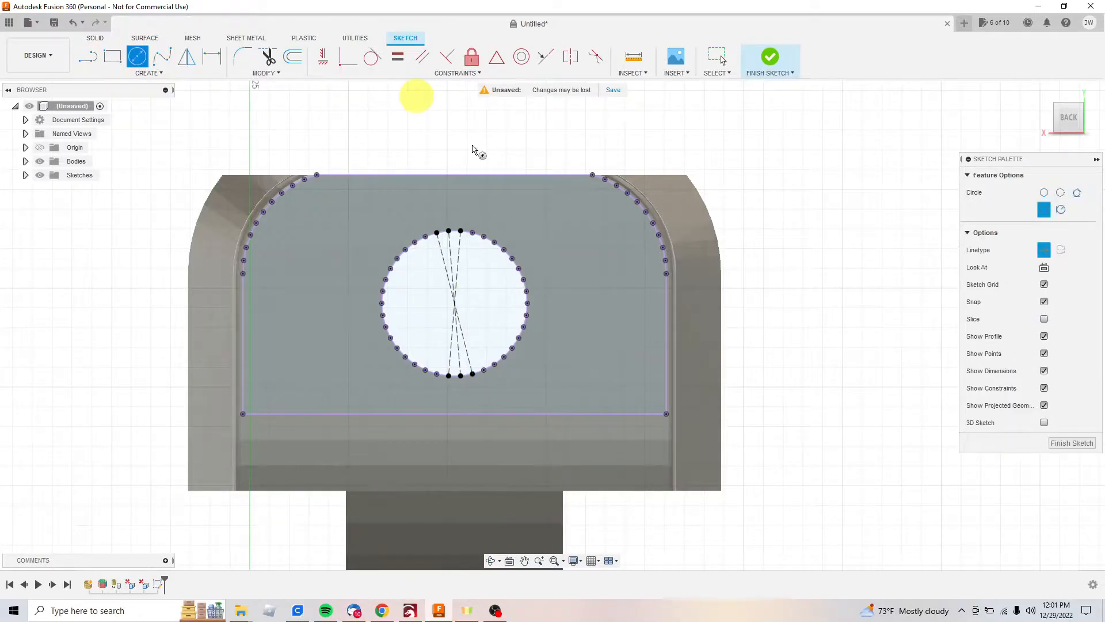
pyautogui.moveTo(455, 307)
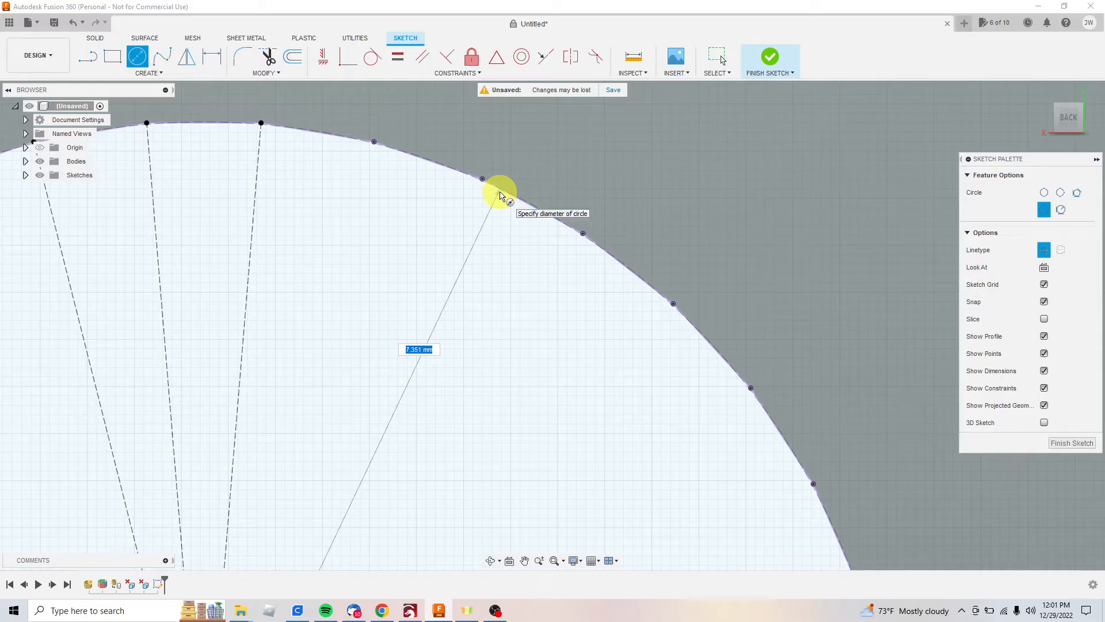
pyautogui.moveTo(483, 183)
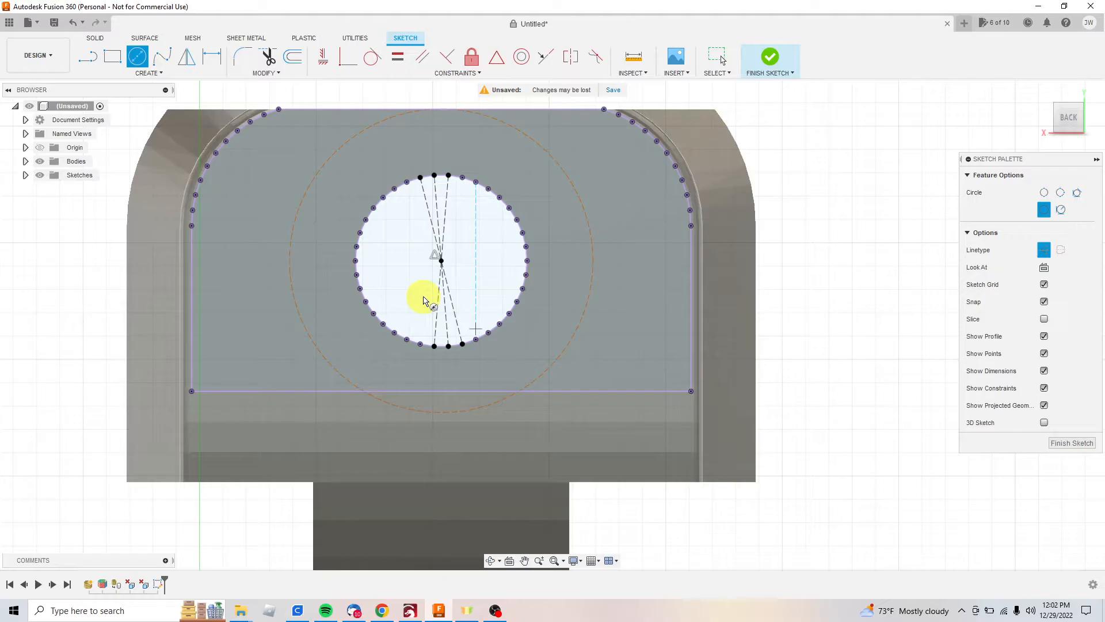
pyautogui.moveTo(138, 57)
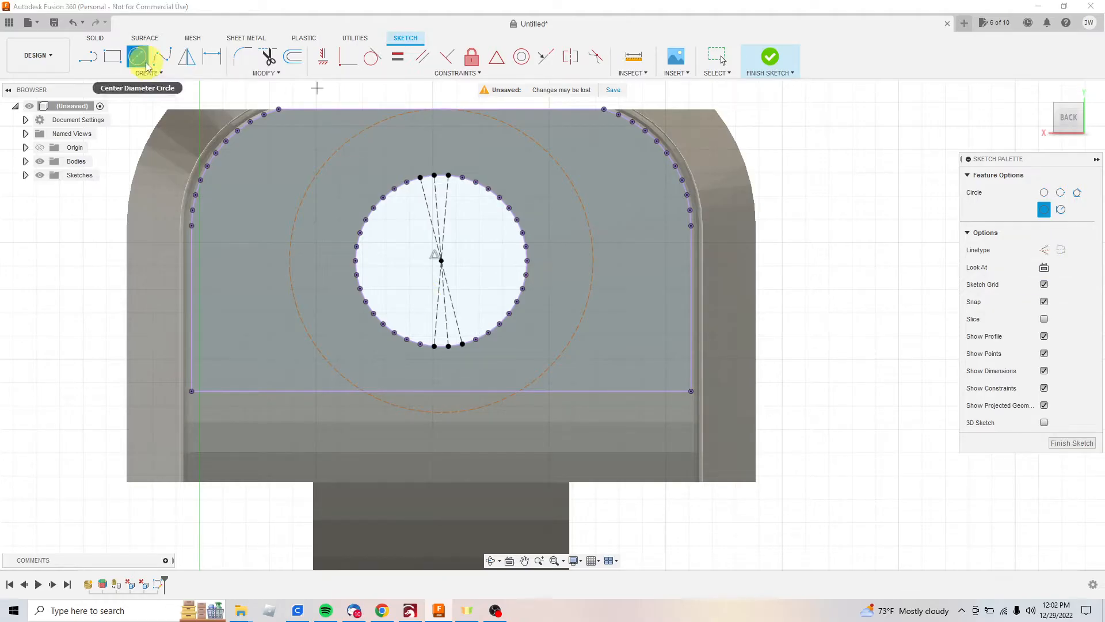
pyautogui.moveTo(440, 261)
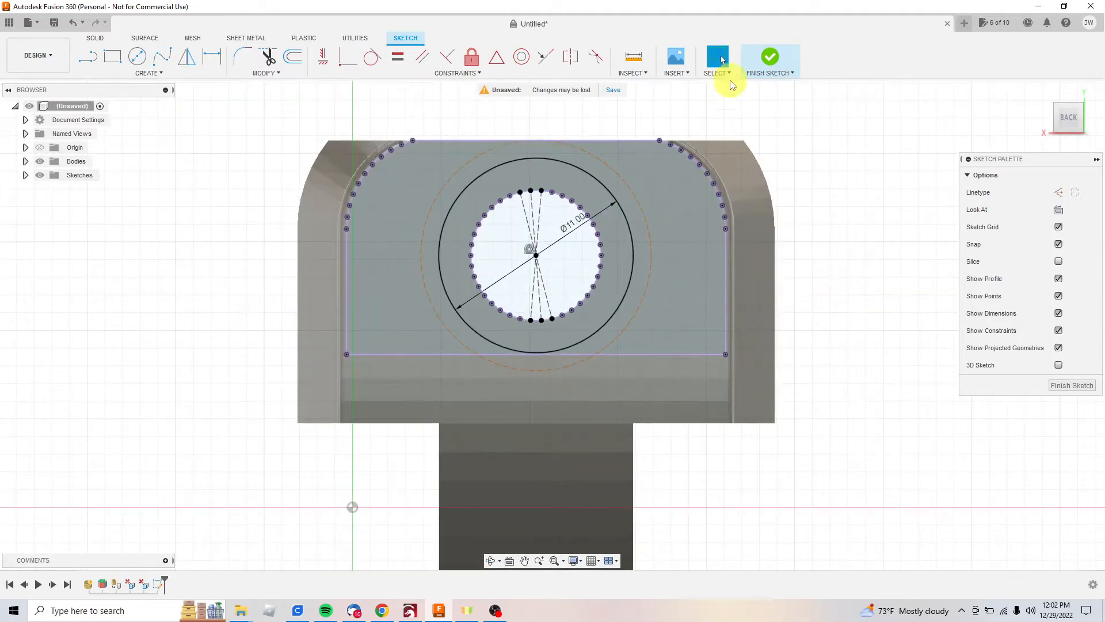
# Extrude-cut the ring profile 93 mm through the bracket, then view the back face.
pyautogui.click(769, 59)
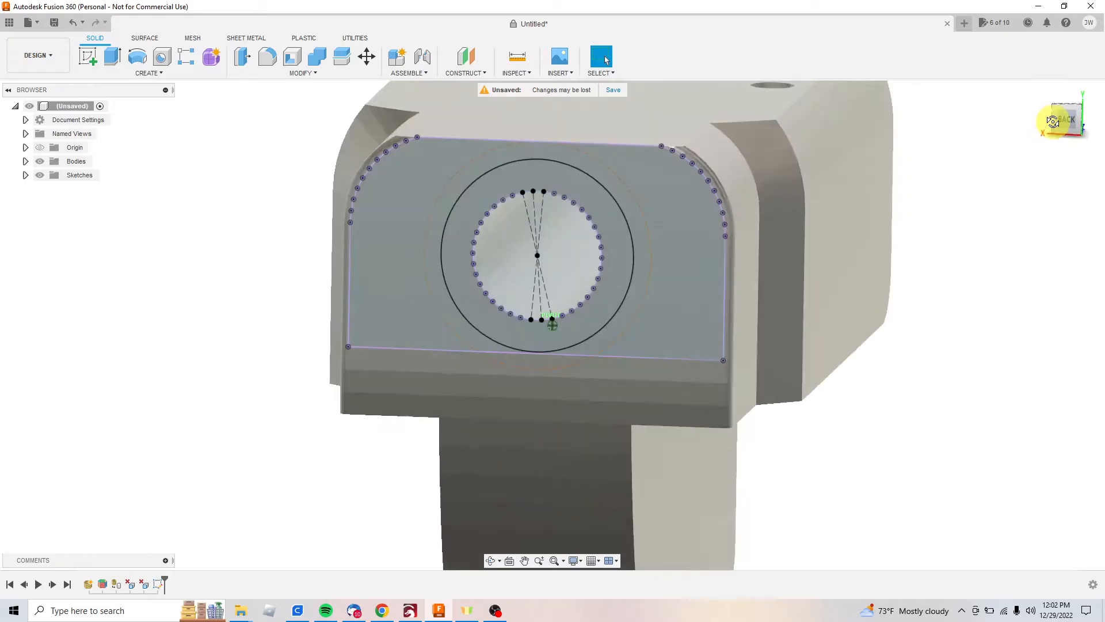
pyautogui.click(567, 186)
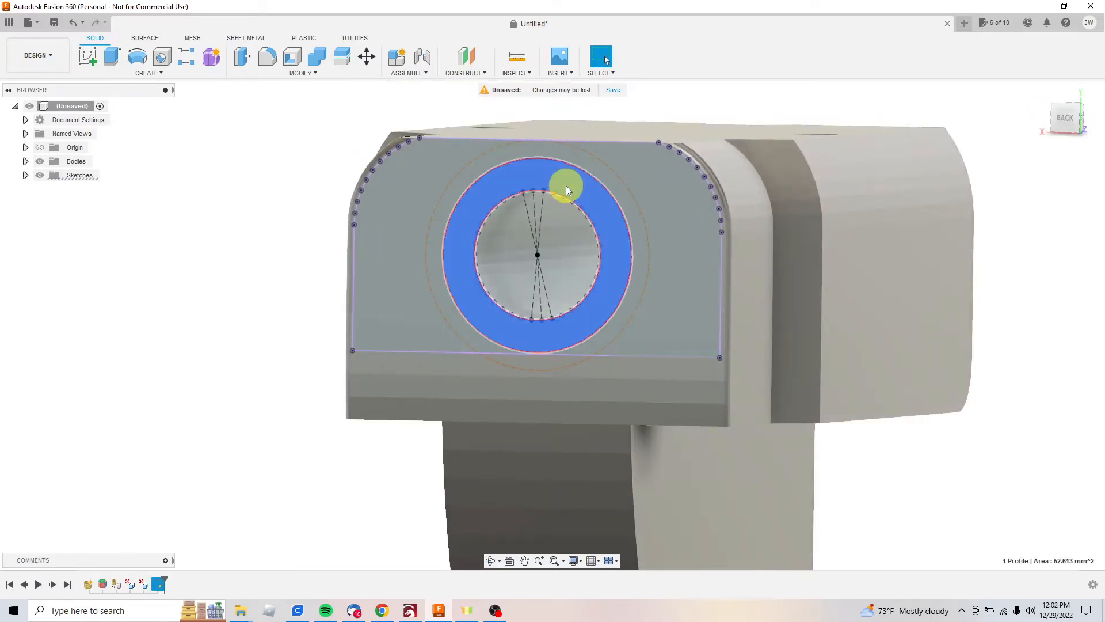
pyautogui.rightClick(565, 191)
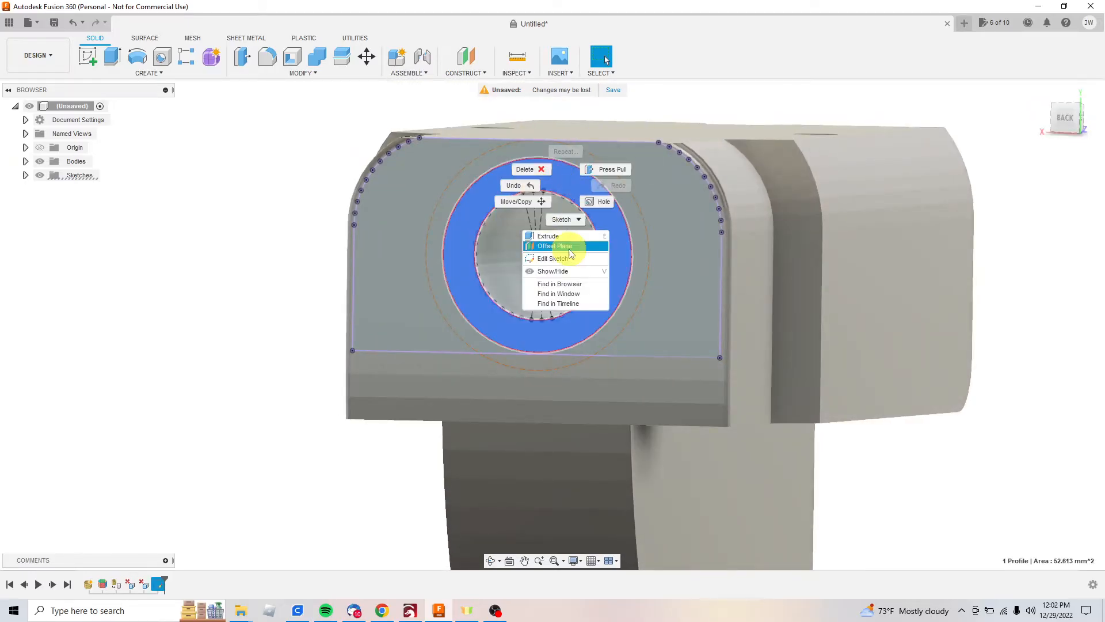
pyautogui.click(547, 236)
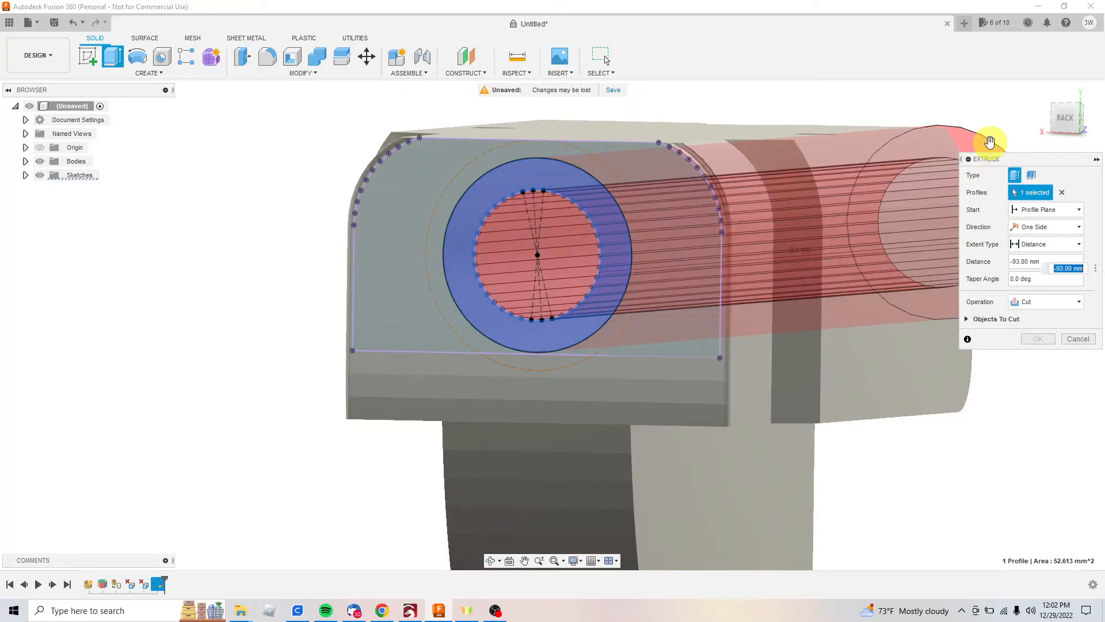
pyautogui.moveTo(772, 232)
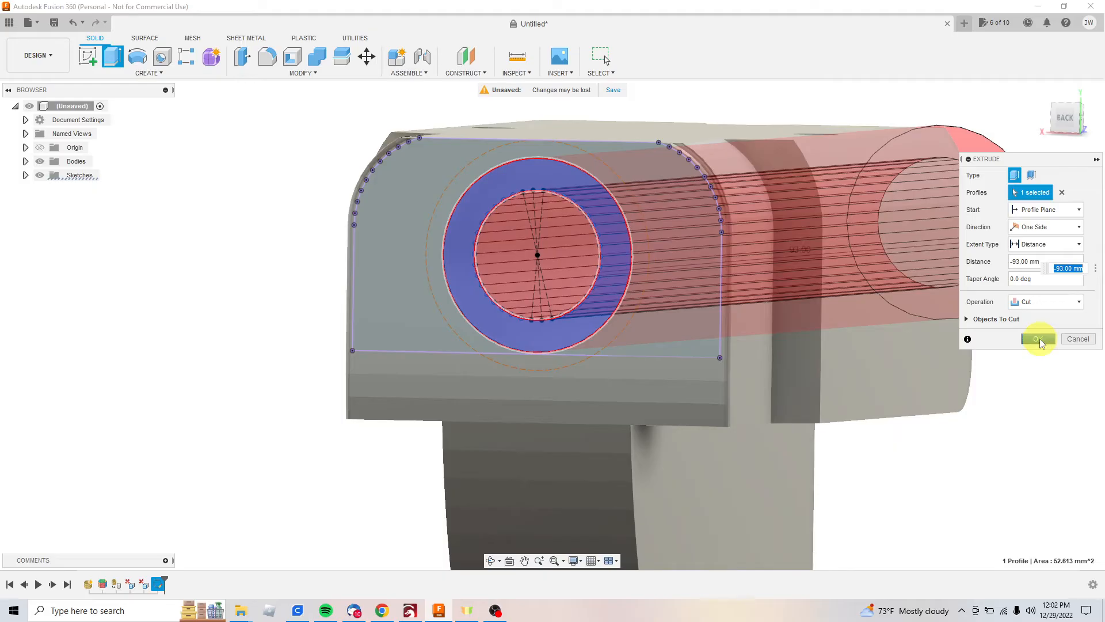
pyautogui.click(1039, 339)
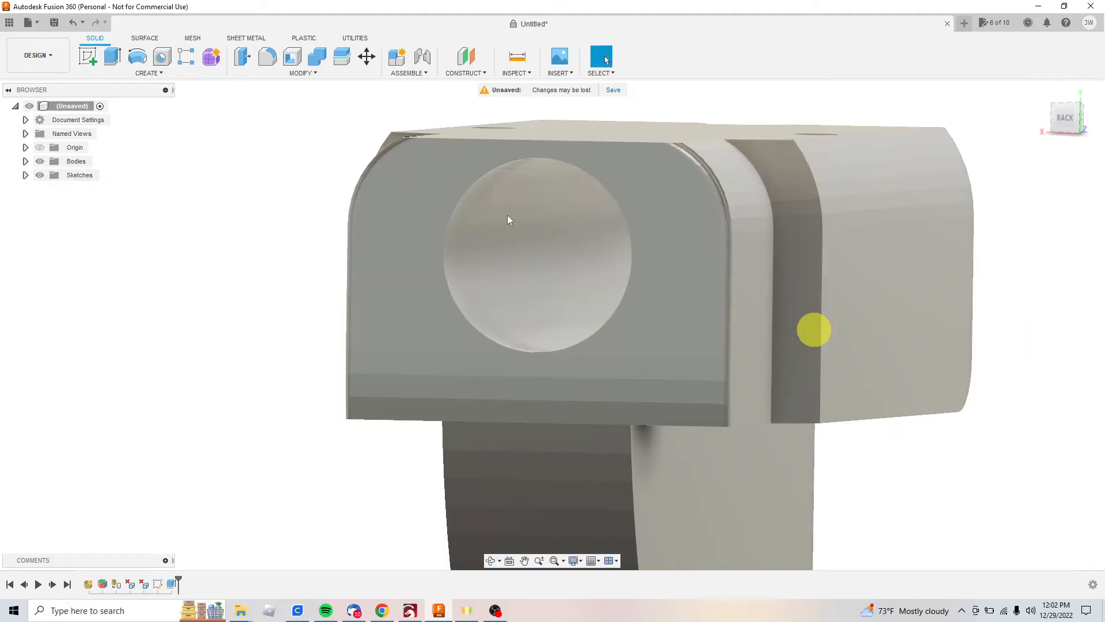
pyautogui.click(1064, 117)
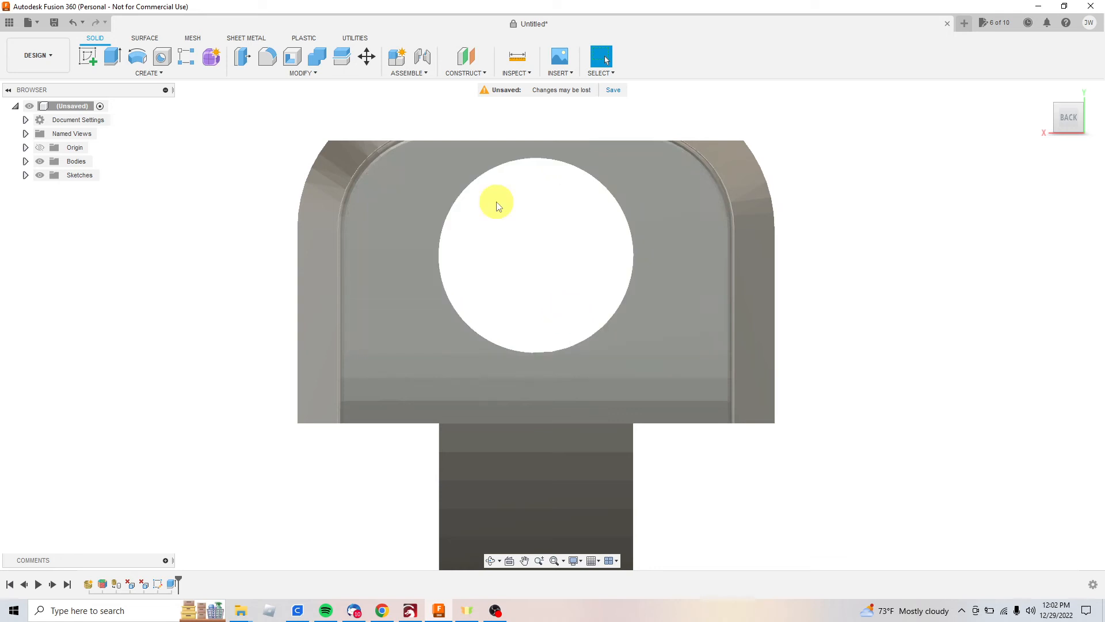
pyautogui.moveTo(1068, 117)
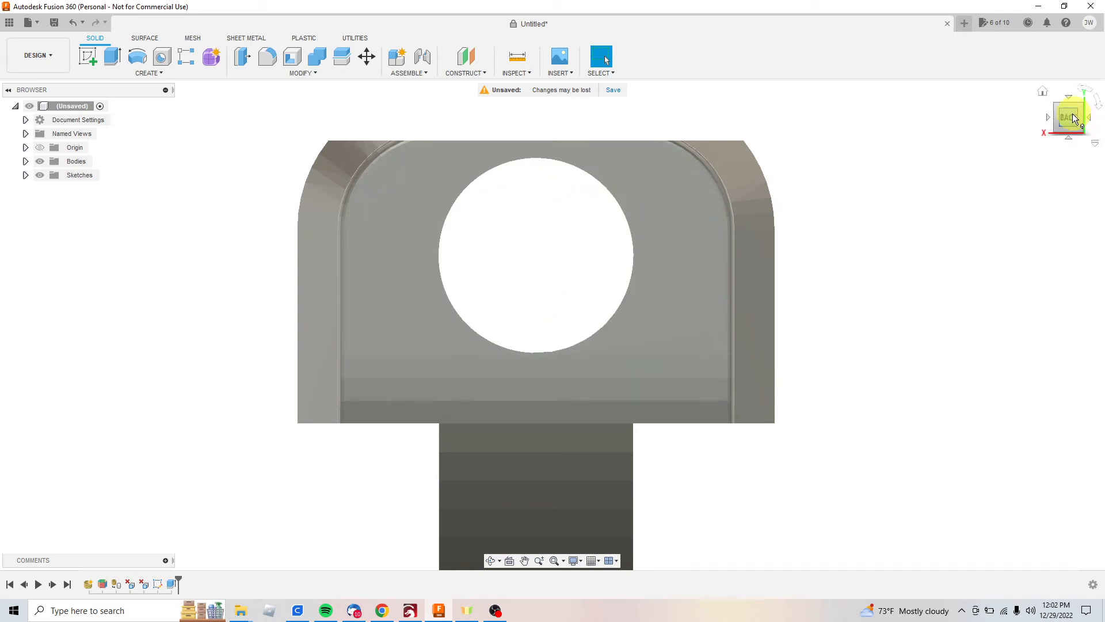